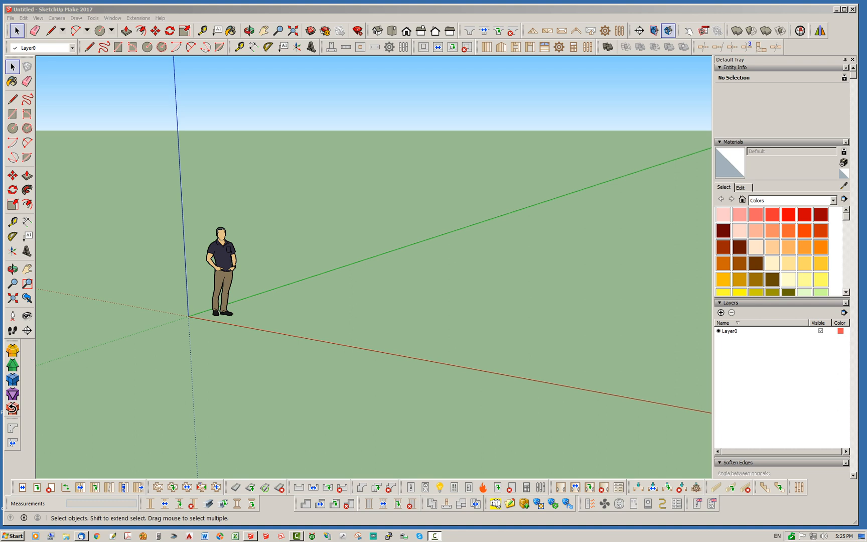
{"action": "mouse_move", "coordinate": [499, 46]}
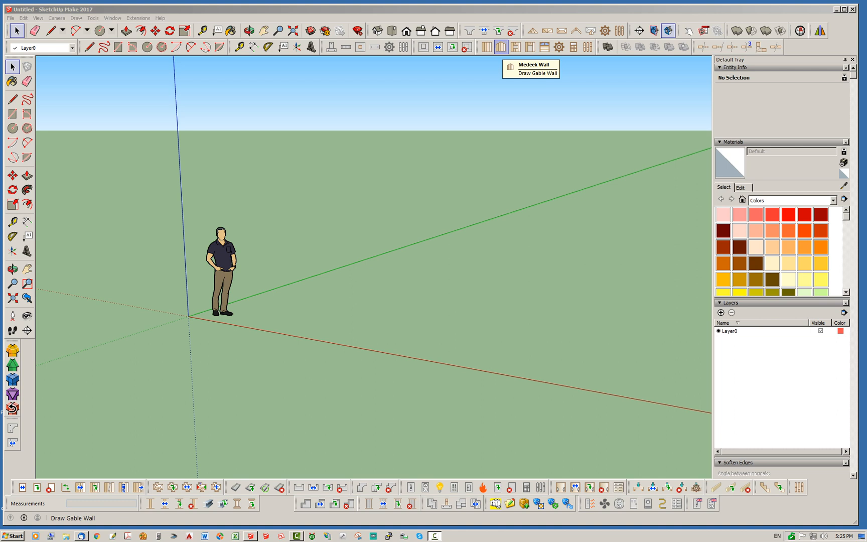
{"action": "mouse_move", "coordinate": [499, 46]}
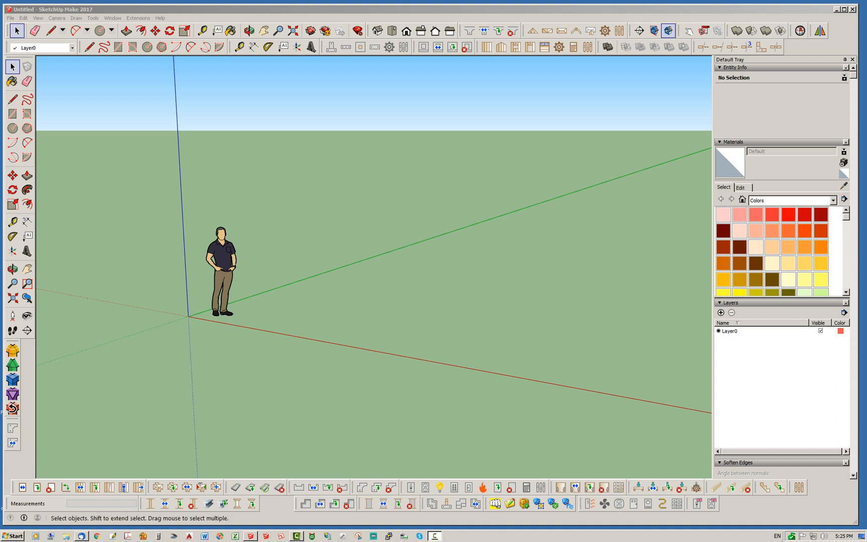
Step: Look over the Medeek Wall toolbar and bring up the Tools menu pointing at Grid
{"action": "left_click", "coordinate": [248, 30]}
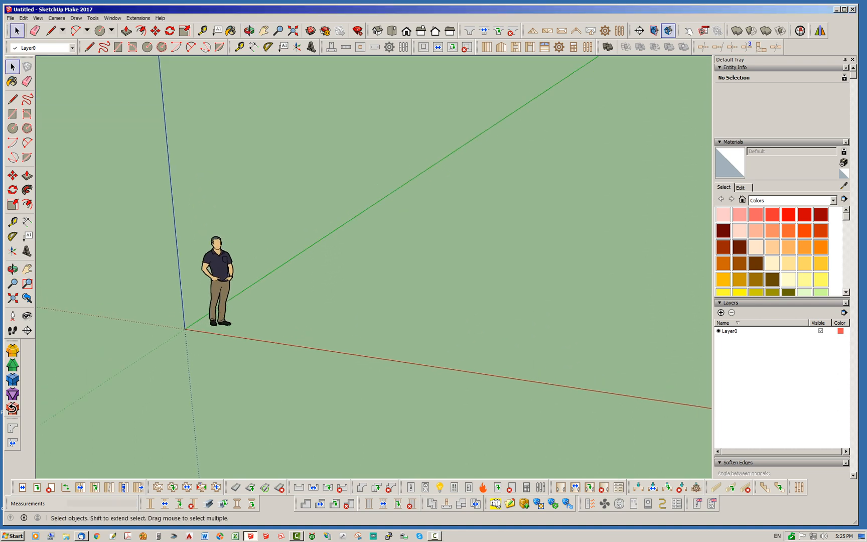
{"action": "left_click", "coordinate": [204, 46]}
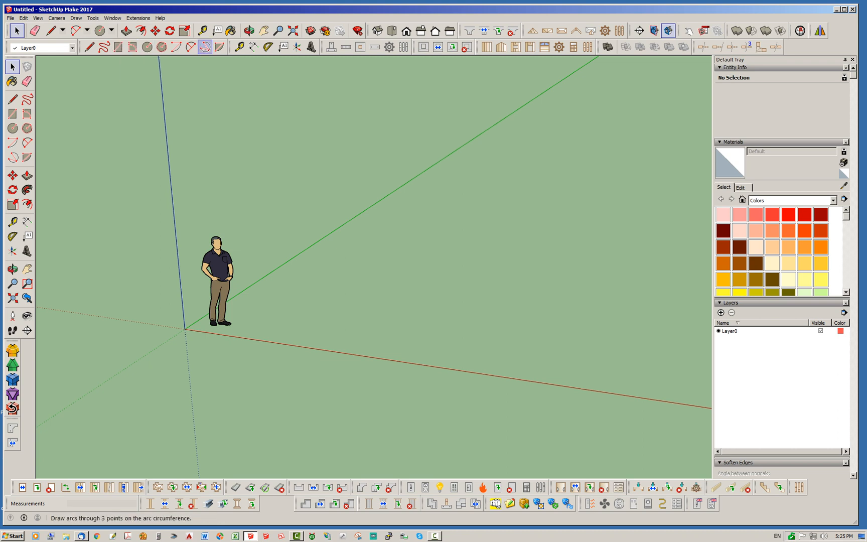
{"action": "left_click", "coordinate": [93, 18]}
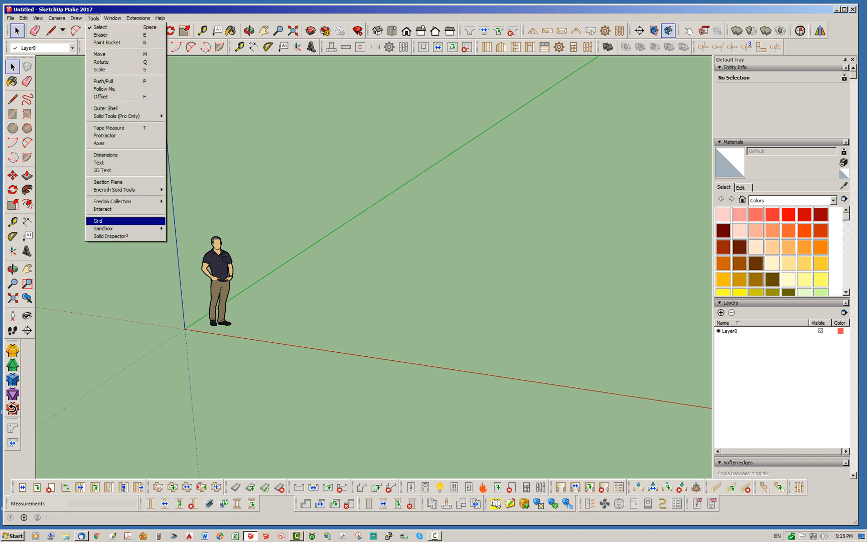
Step: Add a ground grid and draw a 24'x32' FND1 slab, accepting the rebar and anchor-bolt defaults
{"action": "left_click", "coordinate": [97, 221]}
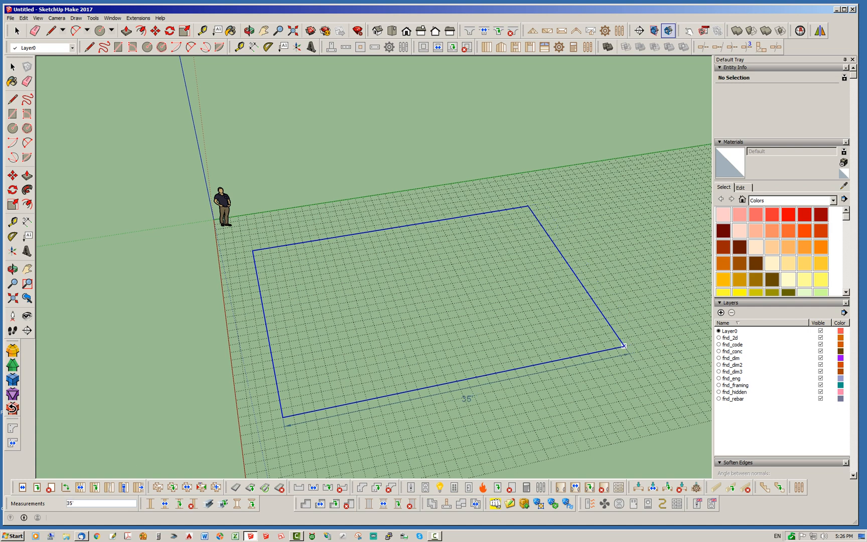
{"action": "type", "text": "32'"}
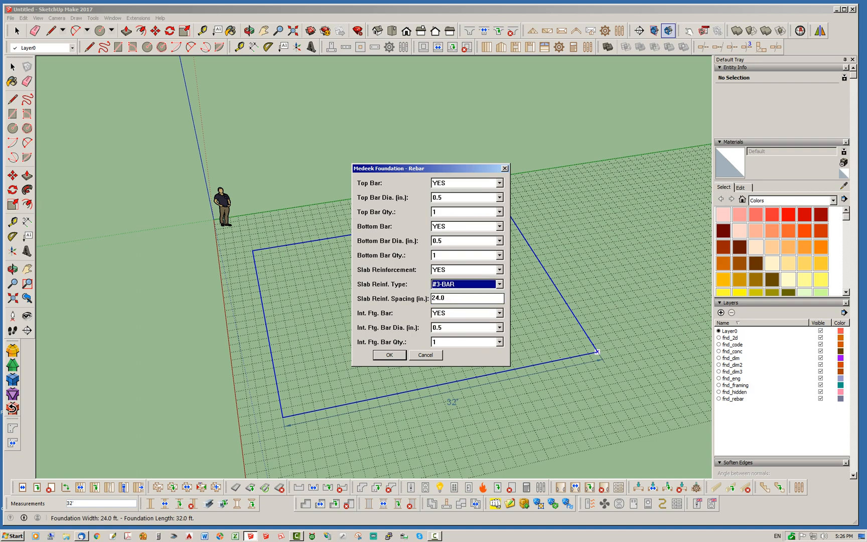
{"action": "left_click", "coordinate": [389, 354]}
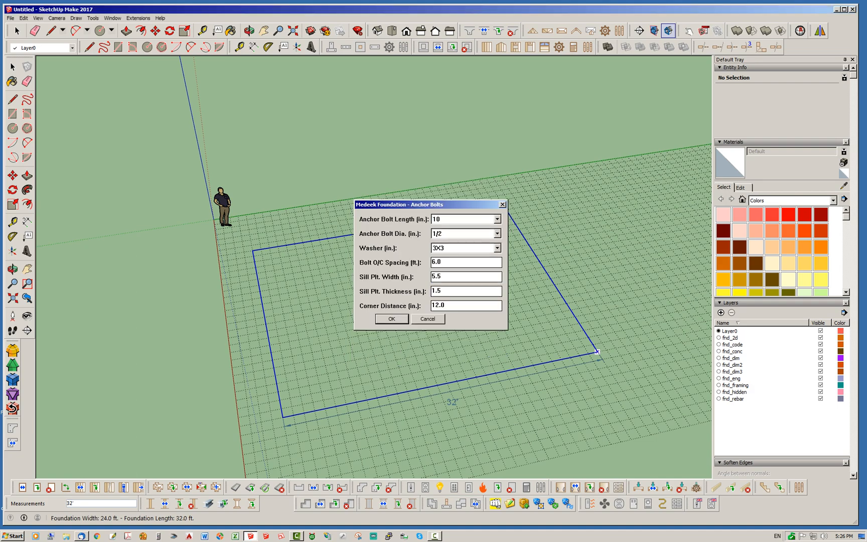
{"action": "left_click", "coordinate": [391, 318]}
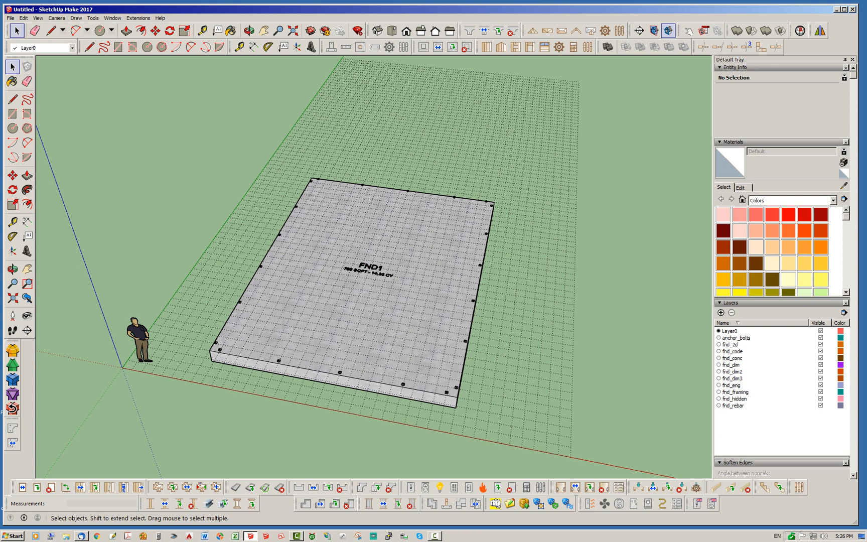
{"action": "mouse_move", "coordinate": [485, 46]}
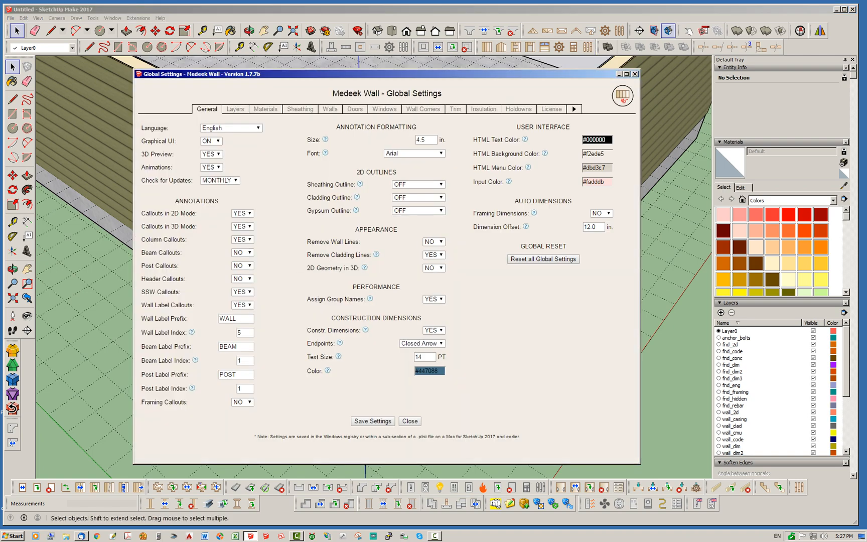
{"action": "mouse_move", "coordinate": [375, 253]}
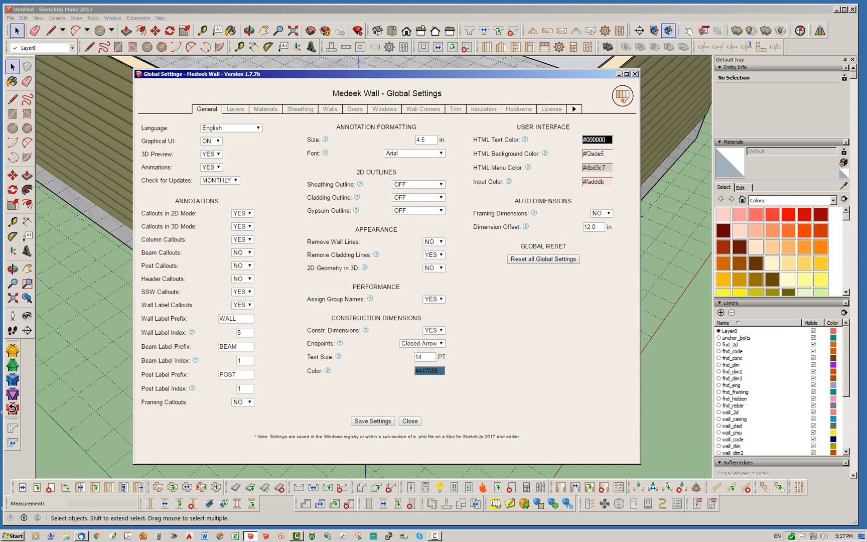
{"action": "mouse_move", "coordinate": [366, 255]}
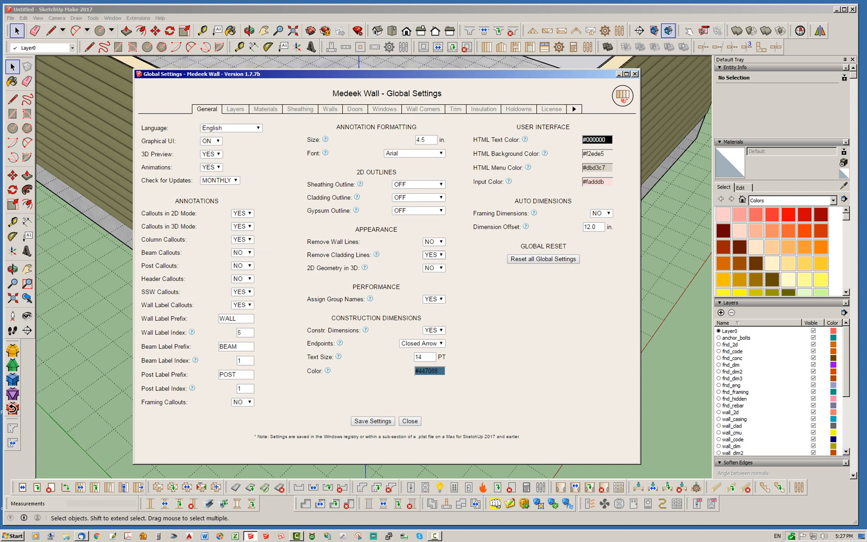
{"action": "left_click", "coordinate": [433, 254]}
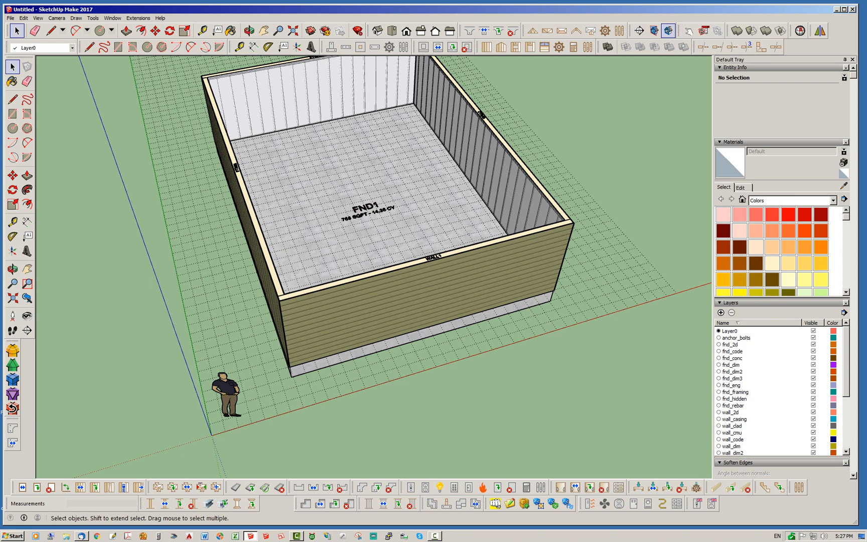
Step: Hide the wall_clad, wall_sheath and wall_gypsum layers and remove front wall WALL1
{"action": "scroll", "scroll_direction": "down", "scroll_amount": 3}
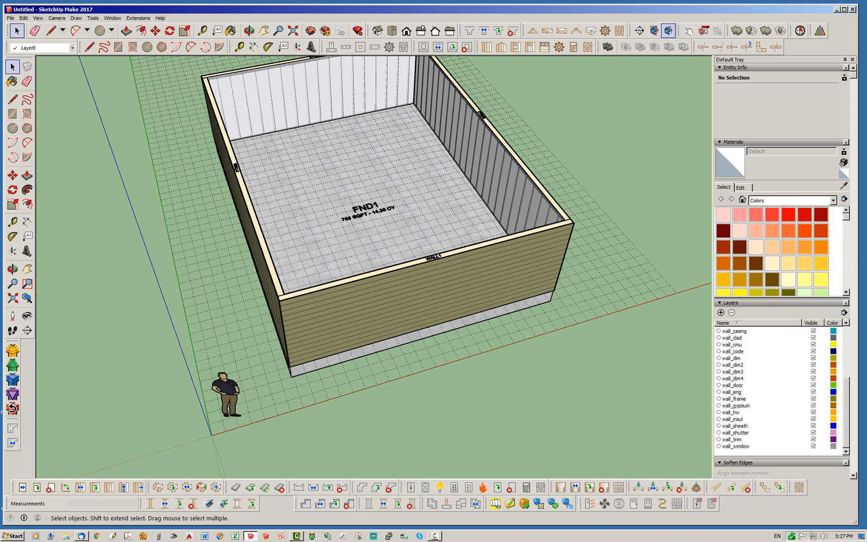
{"action": "left_click", "coordinate": [735, 425]}
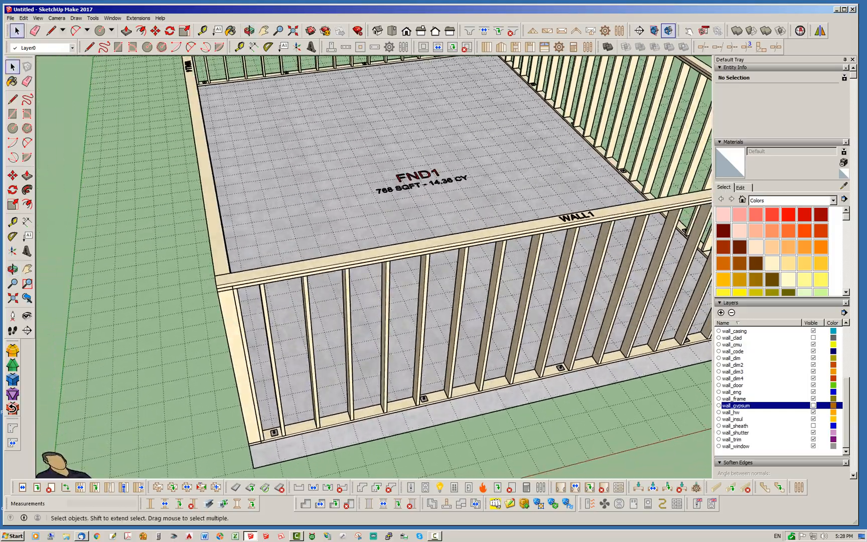
{"action": "left_click", "coordinate": [247, 30]}
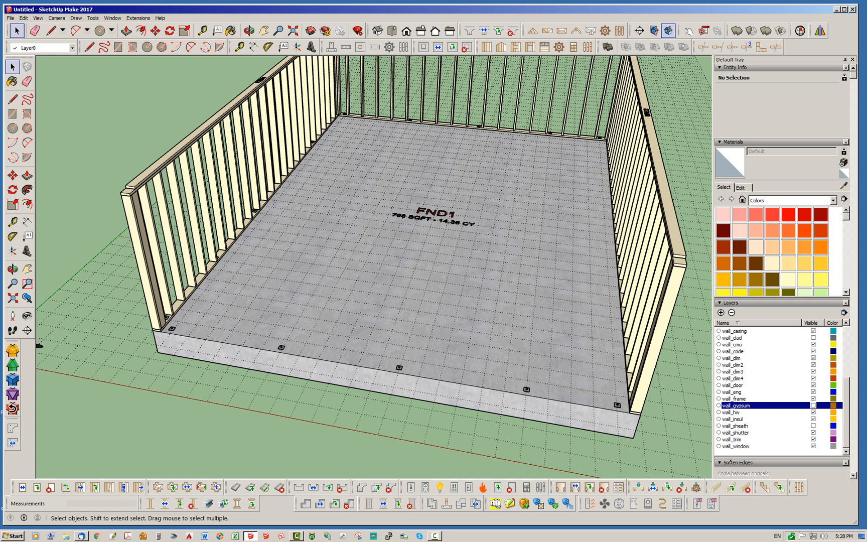
{"action": "mouse_move", "coordinate": [500, 46]}
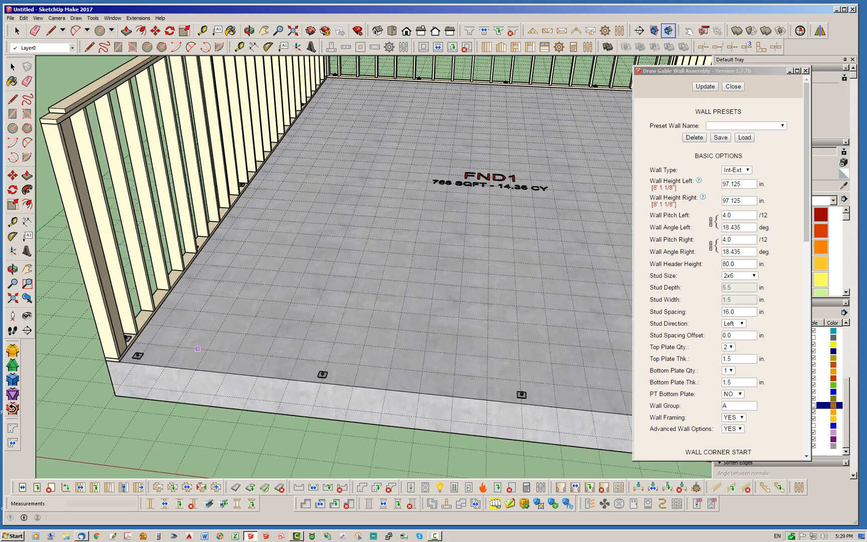
Step: Set the gable wall to 2x6 studs at 4/12 pitch along the open foundation edge
{"action": "scroll", "scroll_direction": "down", "scroll_amount": 3}
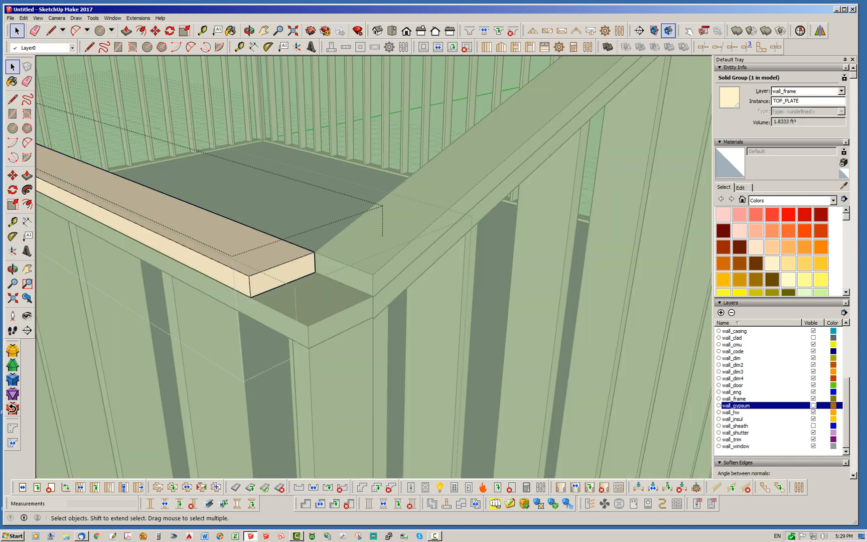
{"action": "left_click", "coordinate": [126, 30]}
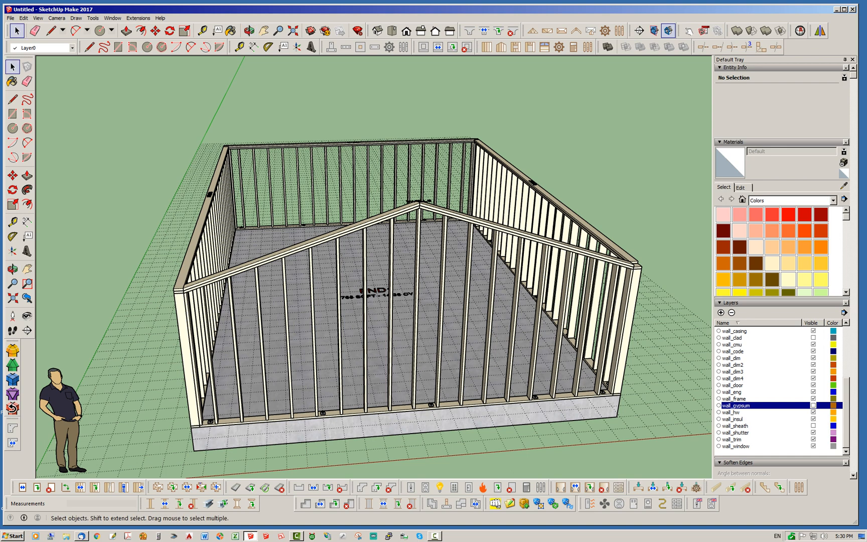
Step: Show wall_sheath again and start a Medeek Truss symmetric gable roof over the 24 ft span
{"action": "left_click", "coordinate": [735, 425]}
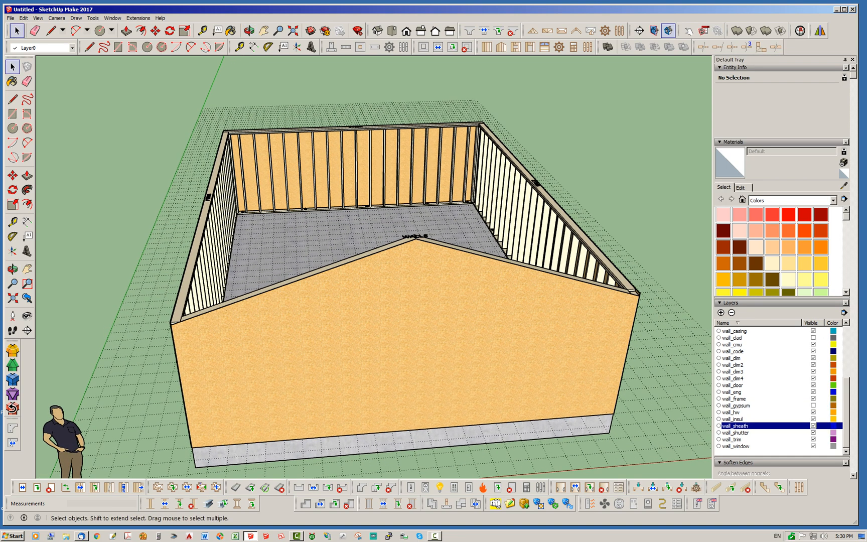
{"action": "mouse_move", "coordinate": [575, 30]}
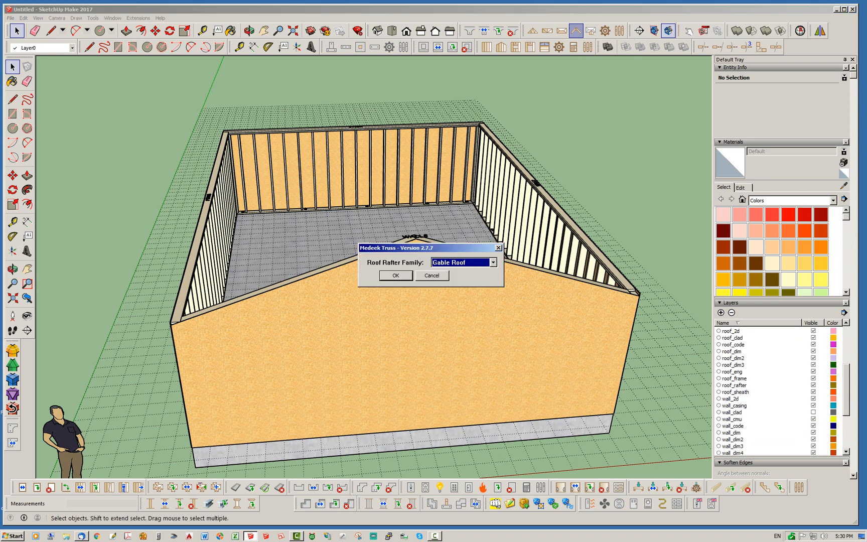
{"action": "left_click", "coordinate": [394, 275]}
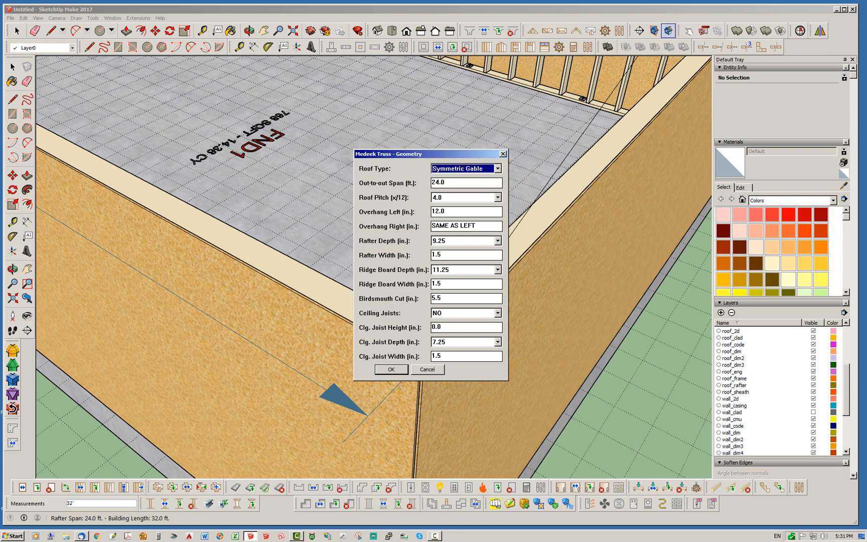
{"action": "left_click", "coordinate": [390, 369]}
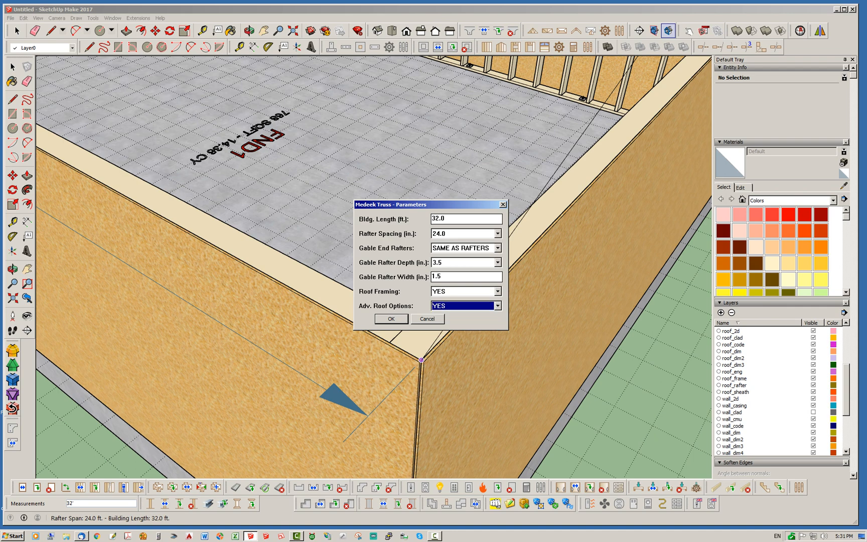
Step: Accept the 4/12 roof parameters with Gutters set to NO in the advanced options
{"action": "left_click", "coordinate": [390, 318]}
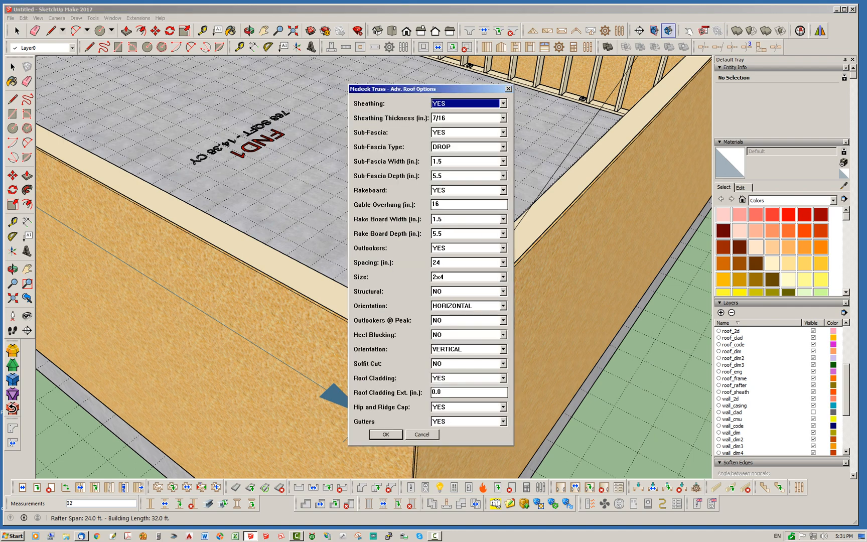
{"action": "left_click", "coordinate": [467, 420]}
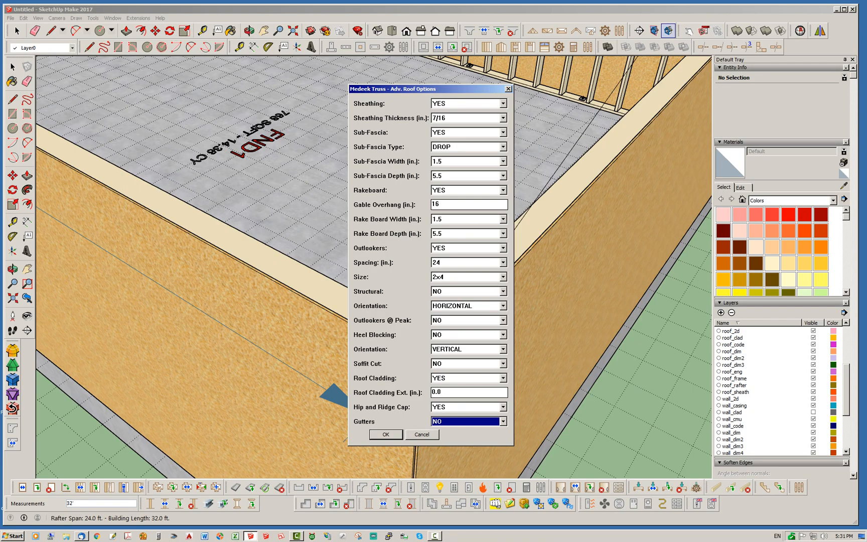
{"action": "left_click", "coordinate": [385, 435]}
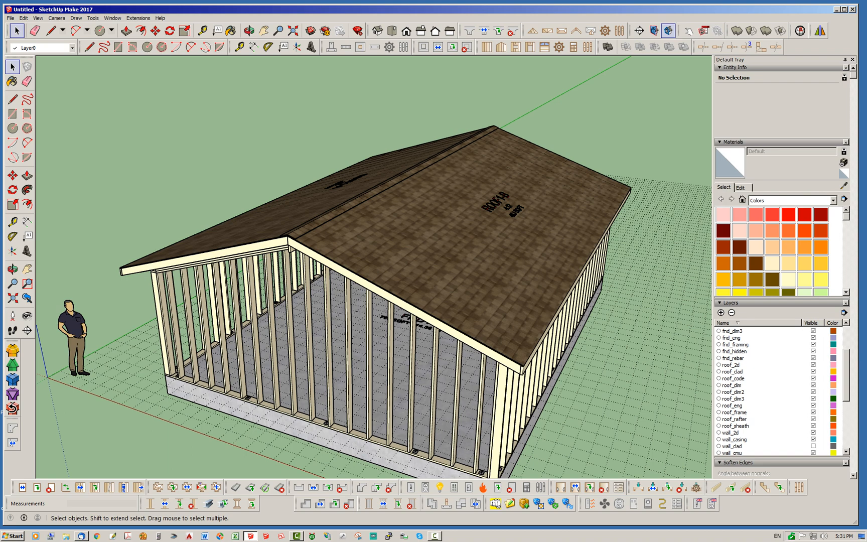
{"action": "left_click", "coordinate": [730, 371]}
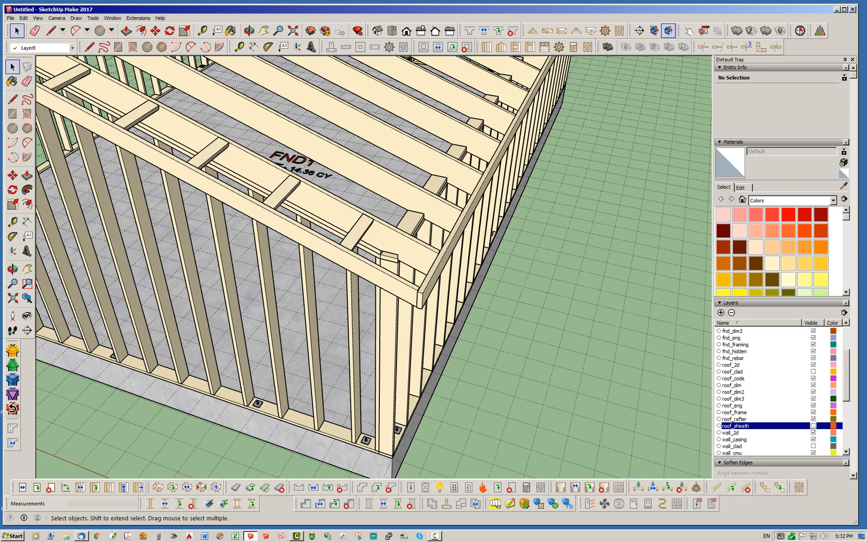
{"action": "left_click", "coordinate": [248, 30]}
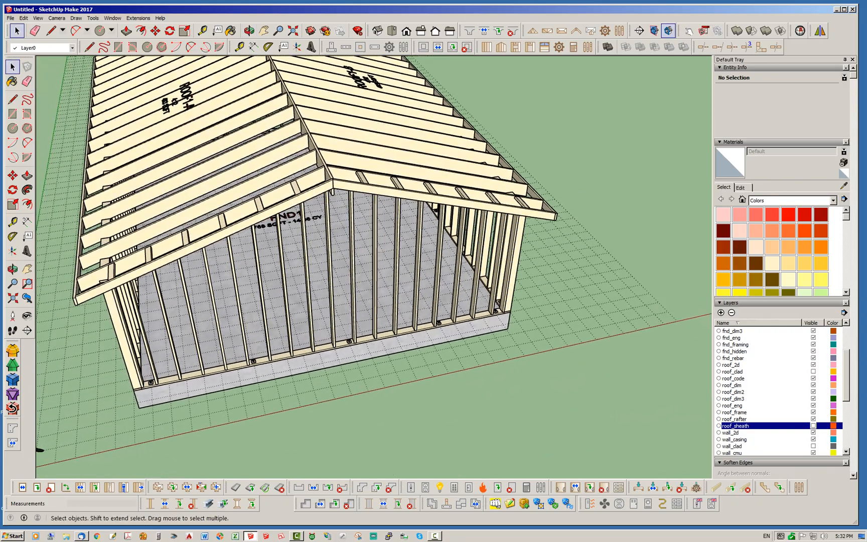
{"action": "left_click", "coordinate": [249, 30]}
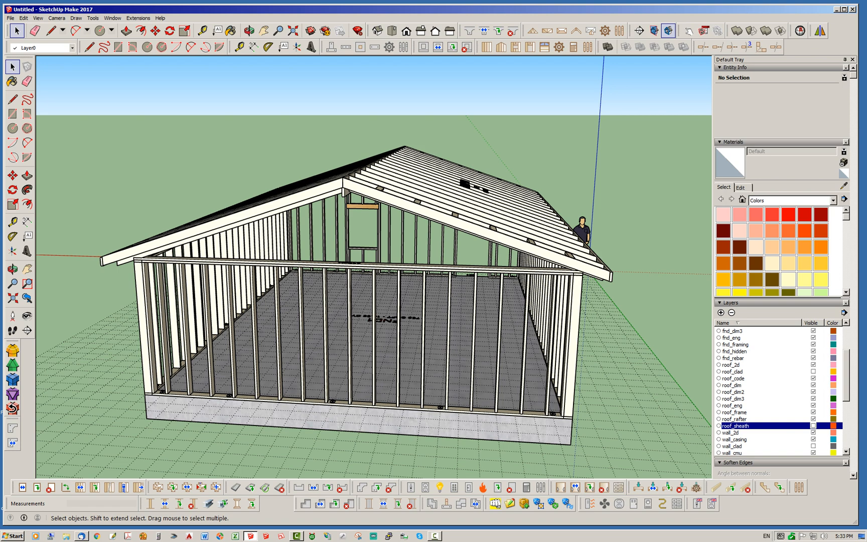
{"action": "left_click", "coordinate": [500, 48]}
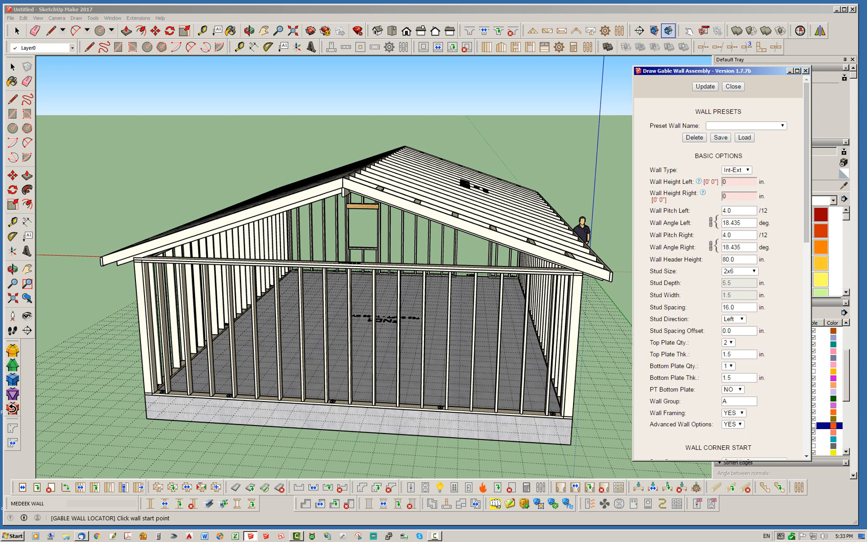
Step: Keep the gable wall assembly defaults and pick its start and end on the front top plate
{"action": "left_click", "coordinate": [704, 86]}
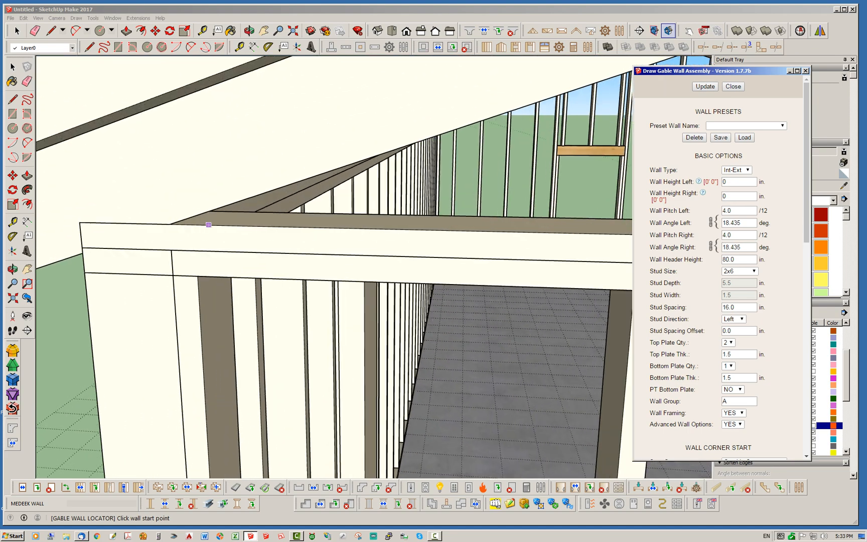
{"action": "left_click", "coordinate": [209, 225]}
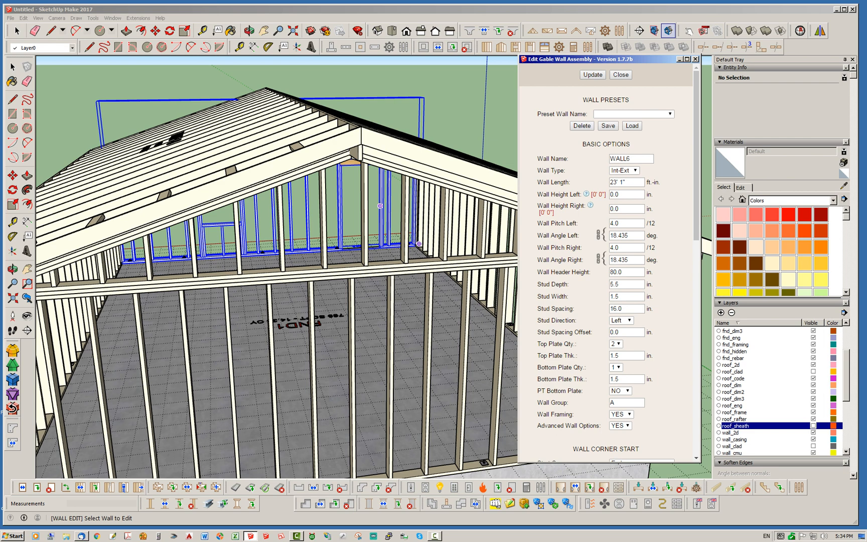
Step: Edit WALL6 to a Top Plate Qty of 1 and update the gable wall
{"action": "scroll", "scroll_direction": "down", "scroll_amount": 3}
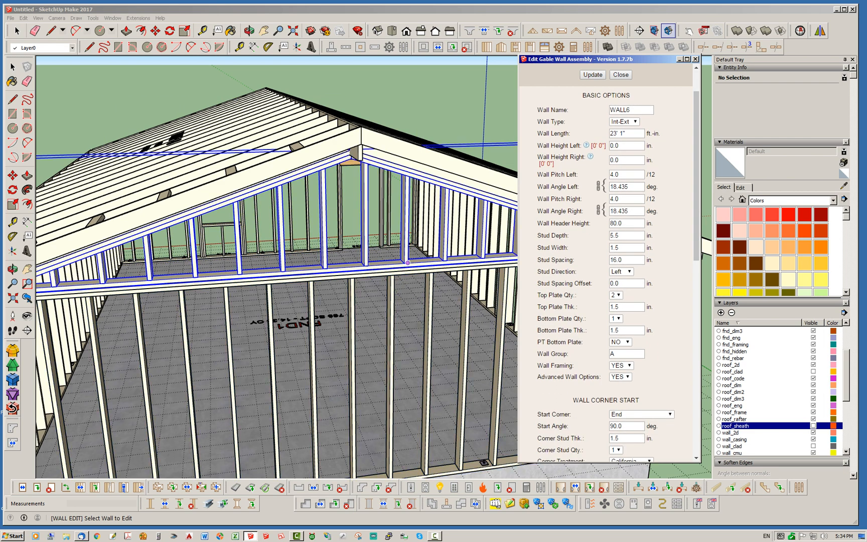
{"action": "left_click", "coordinate": [420, 259]}
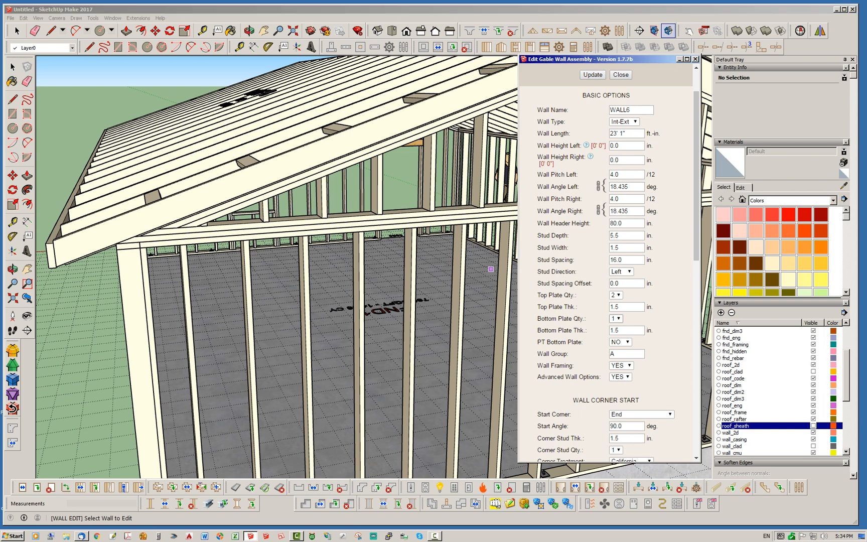
{"action": "left_click", "coordinate": [616, 318]}
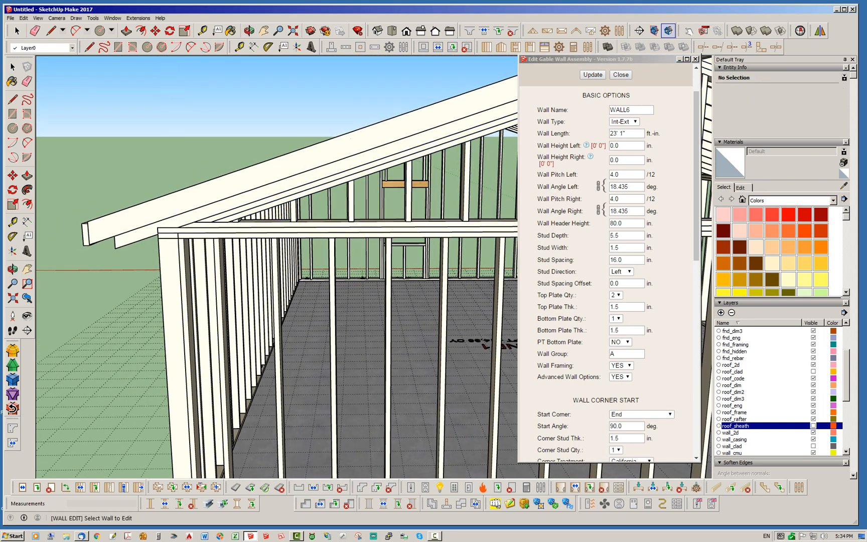
{"action": "left_click", "coordinate": [619, 295]}
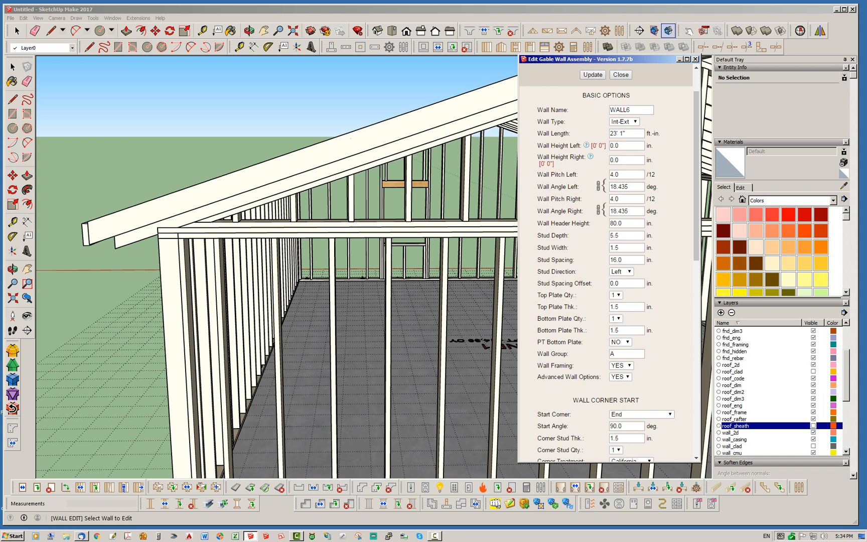
{"action": "left_click", "coordinate": [619, 74]}
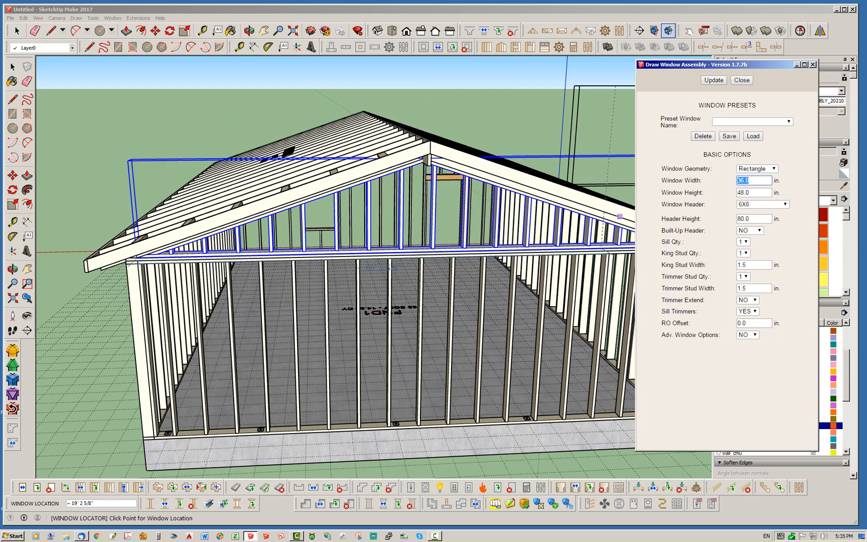
Step: Set the window assembly to 16 by 16 in with a (2) 2X4 header
{"action": "type", "text": "16"}
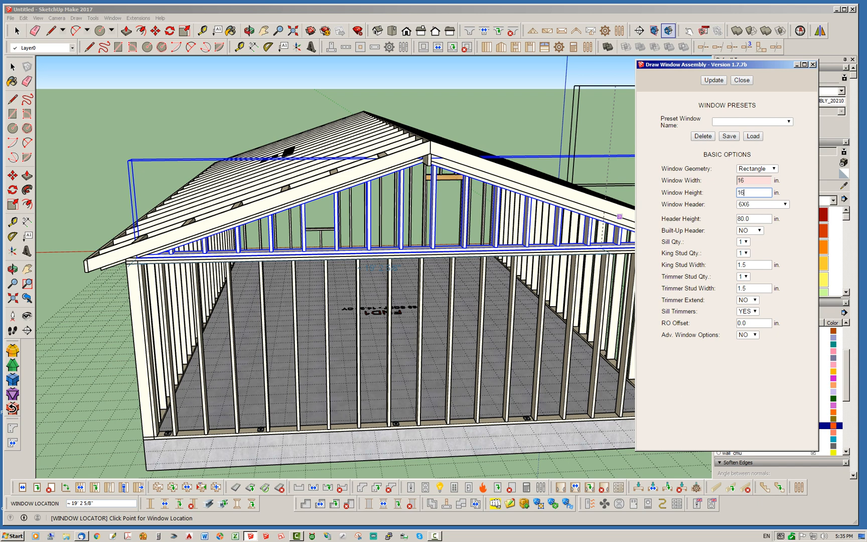
{"action": "left_click", "coordinate": [779, 203]}
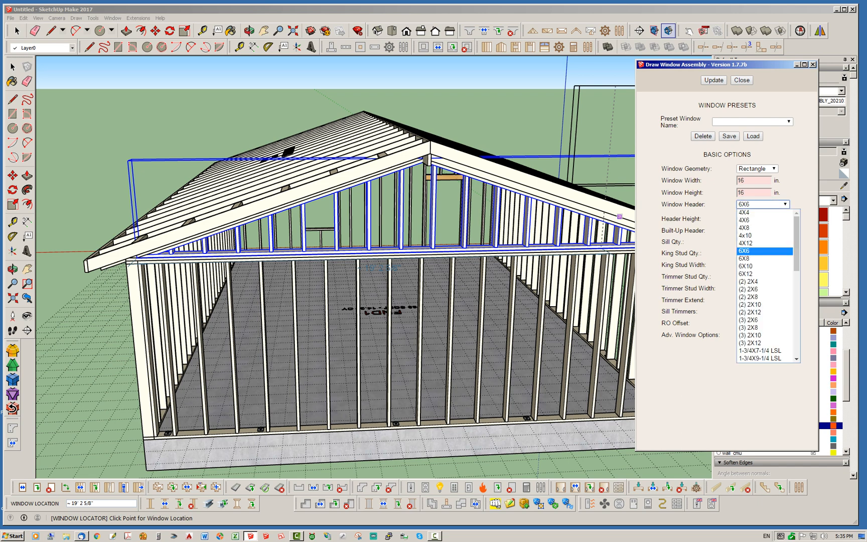
{"action": "scroll", "scroll_direction": "down", "scroll_amount": 3}
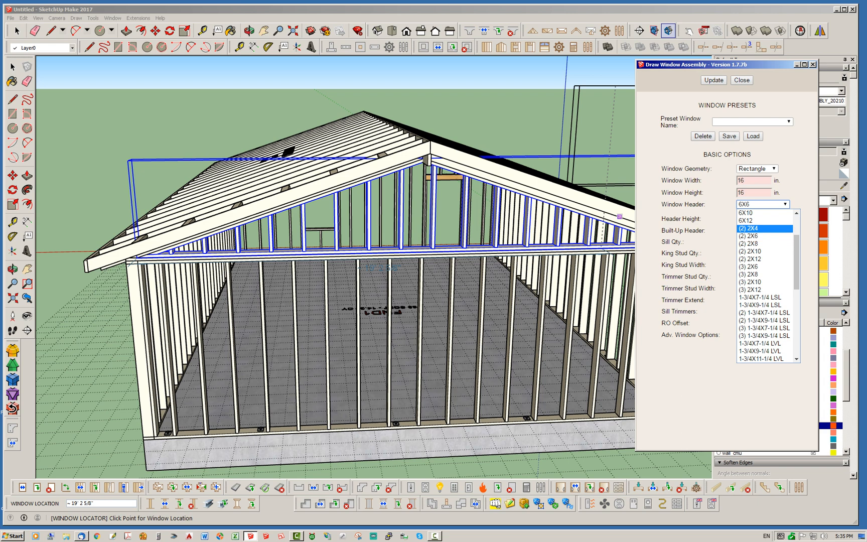
{"action": "left_click", "coordinate": [762, 229]}
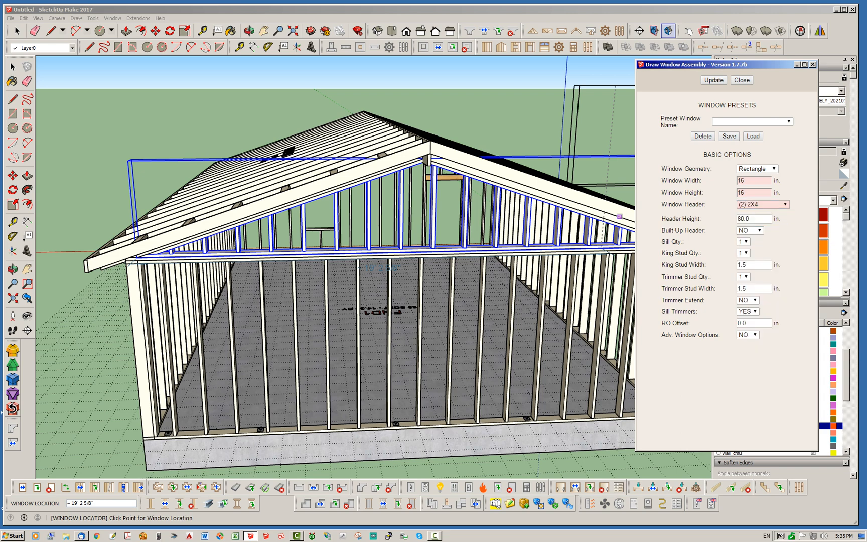
Step: Enable Adv. Window Options with Shutters NO and Interior Casing NO for the louvered vent
{"action": "left_click", "coordinate": [744, 334]}
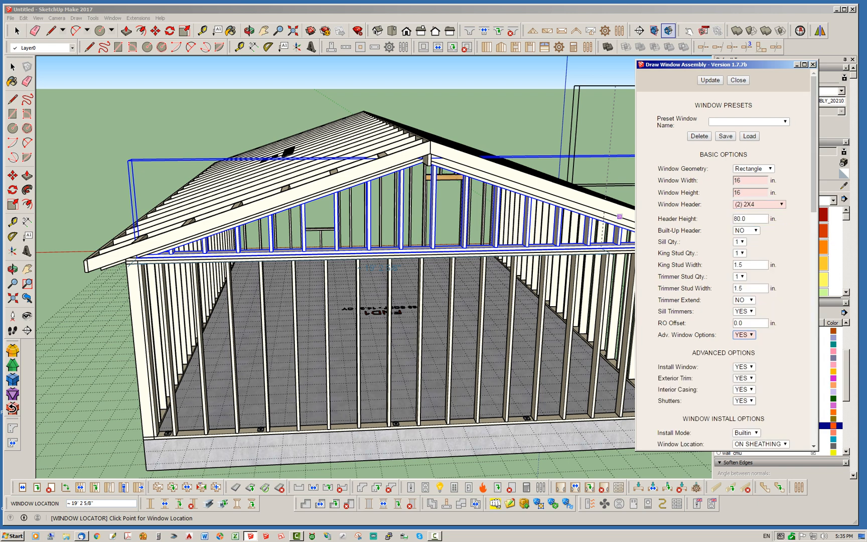
{"action": "left_click", "coordinate": [743, 401]}
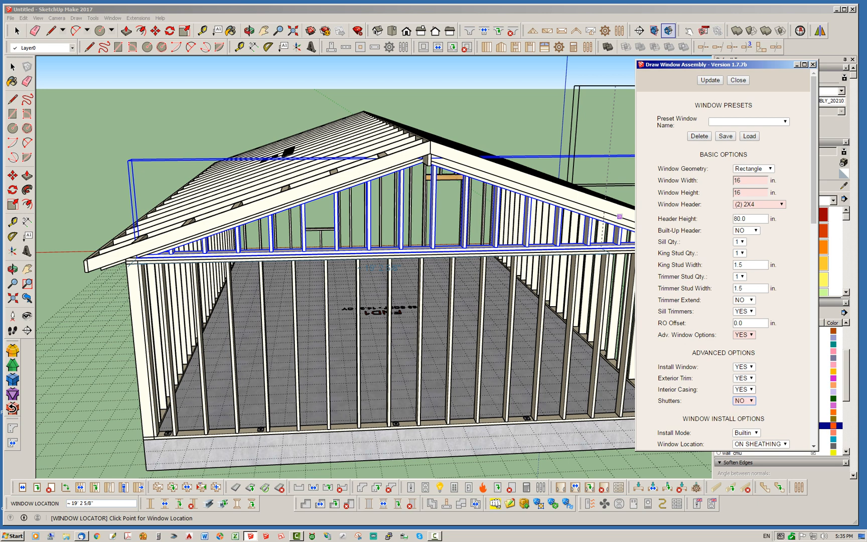
{"action": "left_click", "coordinate": [743, 389]}
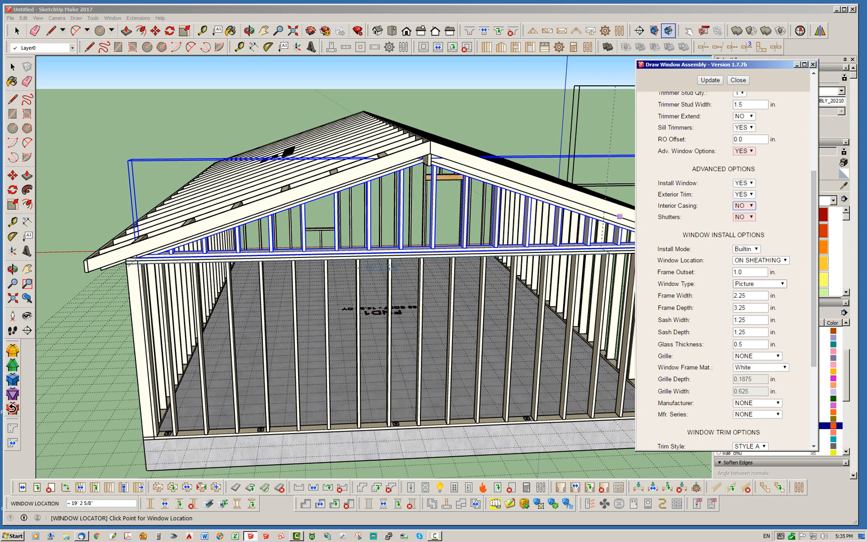
{"action": "left_click", "coordinate": [759, 283]}
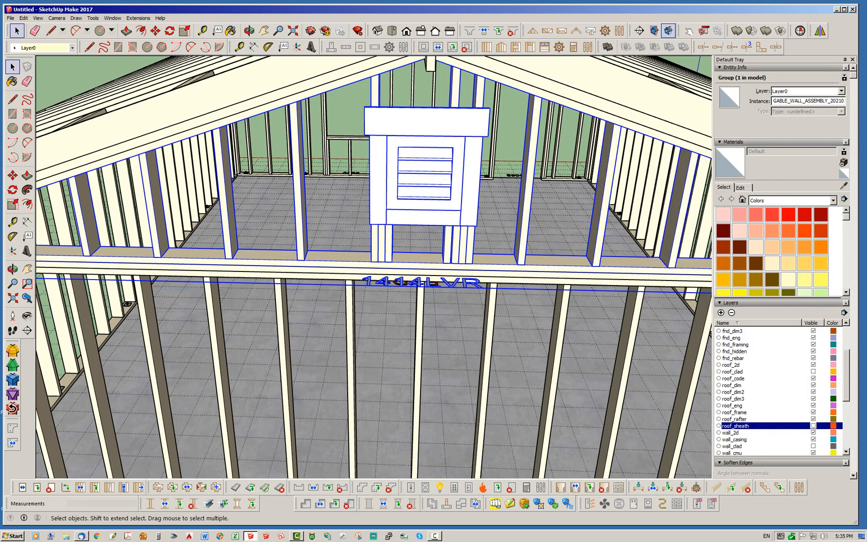
Step: Insert the 14X14 louvered vent at its location point in the gable wall
{"action": "left_click", "coordinate": [248, 30]}
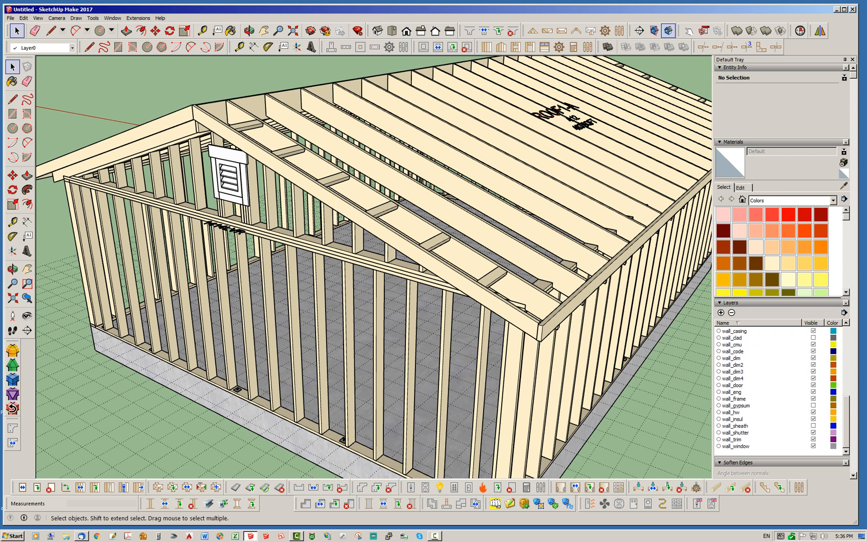
Step: Make wall_sheath and wall_clad visible so sheathing and lap siding cover the walls
{"action": "left_click", "coordinate": [813, 426]}
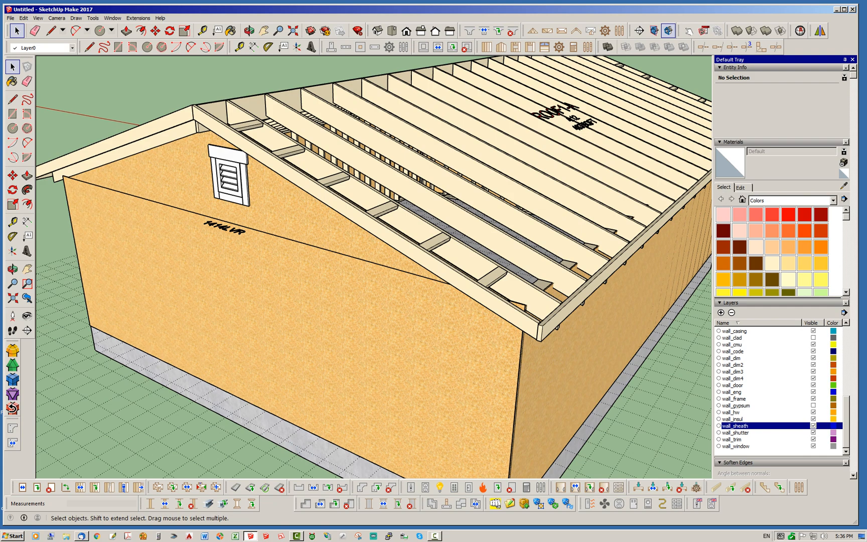
{"action": "left_click", "coordinate": [730, 337]}
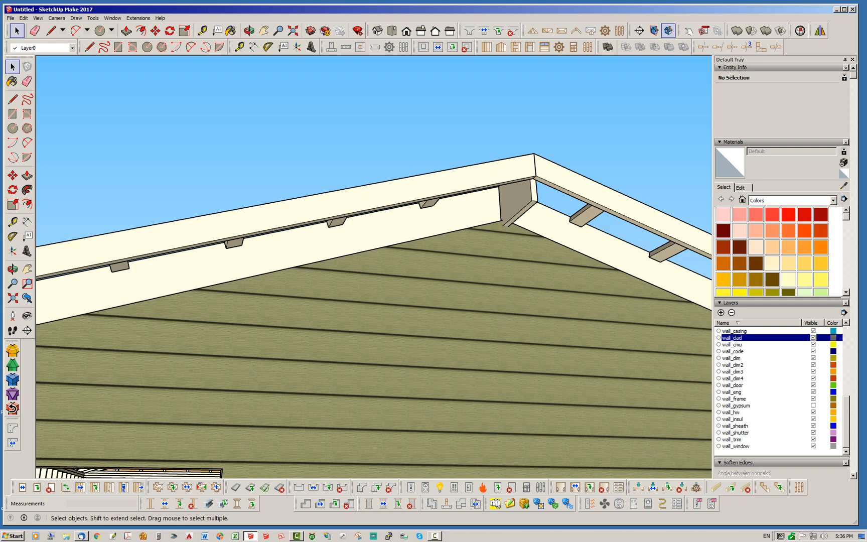
{"action": "left_click", "coordinate": [248, 30]}
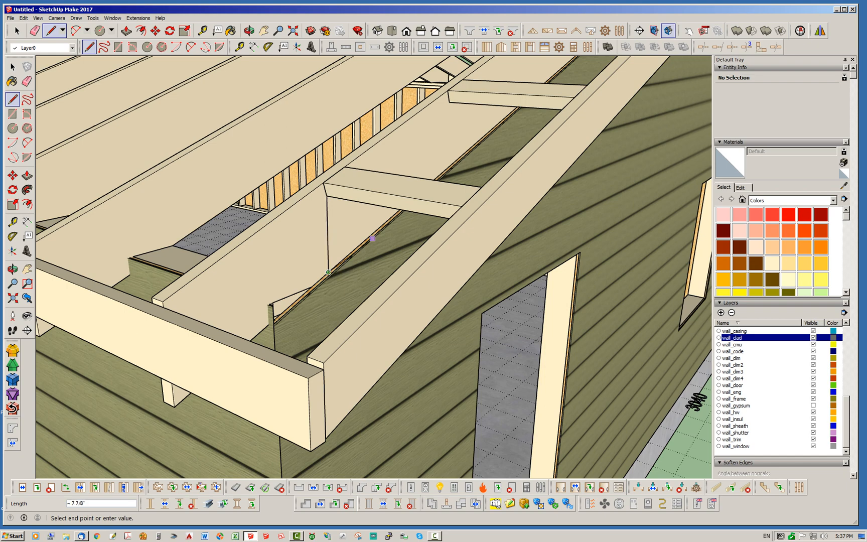
Step: Bring up the Window menu to reach the Model Info settings
{"action": "left_click", "coordinate": [113, 18]}
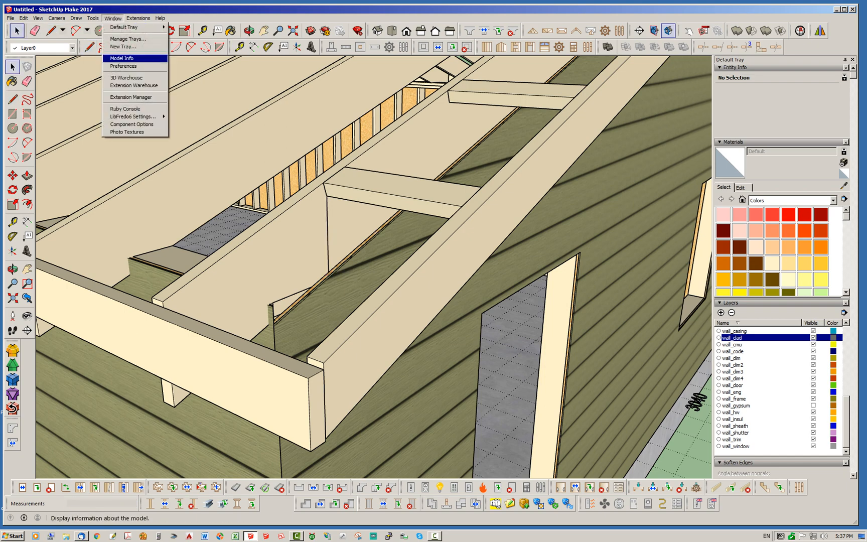
Step: Set Model Info length units to decimal inches so the gap reads 8.16922 in
{"action": "left_click", "coordinate": [122, 58]}
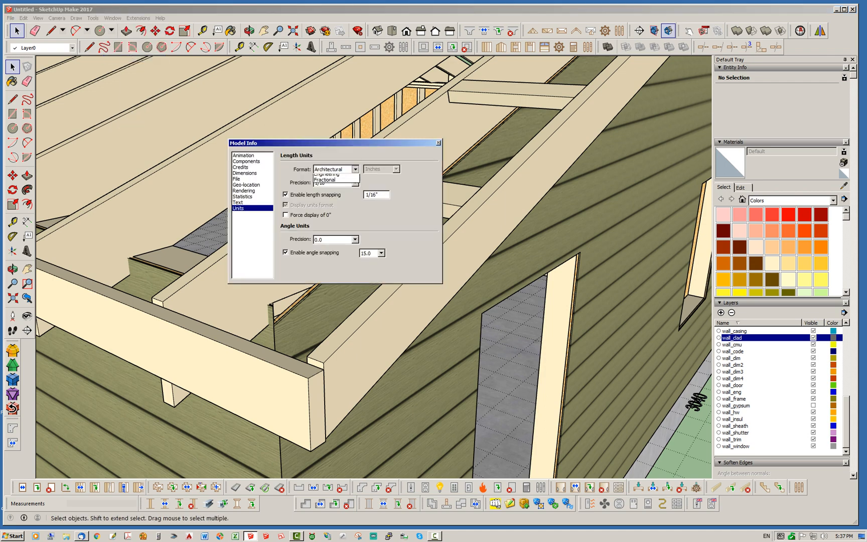
{"action": "left_click", "coordinate": [332, 168]}
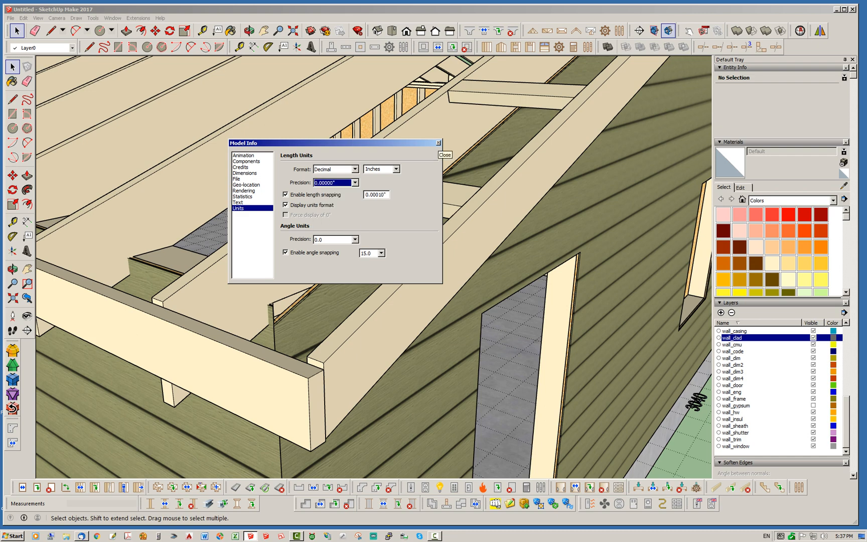
{"action": "left_click", "coordinate": [444, 155]}
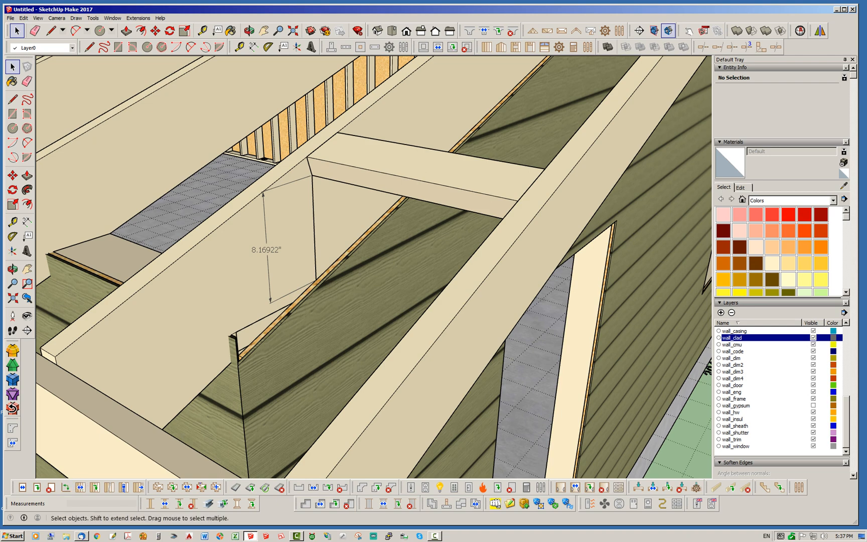
Step: Enter 8.16922 in as the gable wall's top sheathing and cladding vertical offsets
{"action": "right_click", "coordinate": [310, 304]}
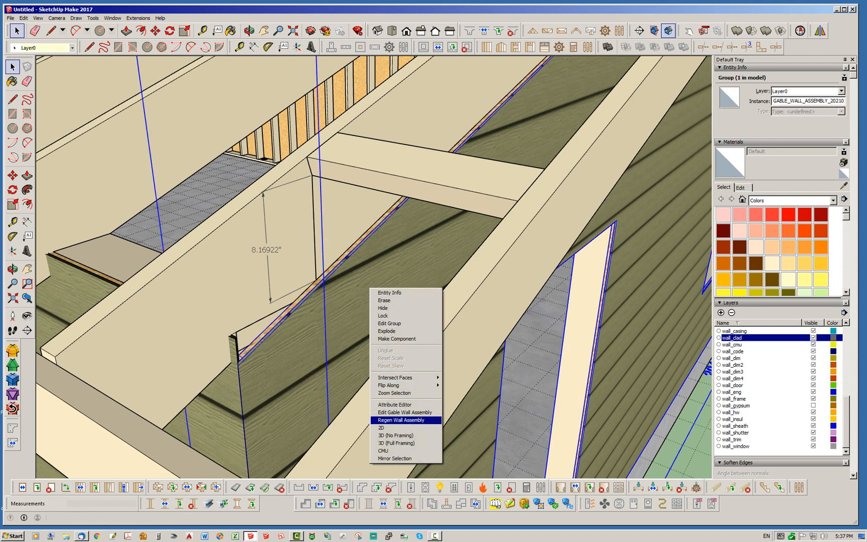
{"action": "left_click", "coordinate": [404, 412]}
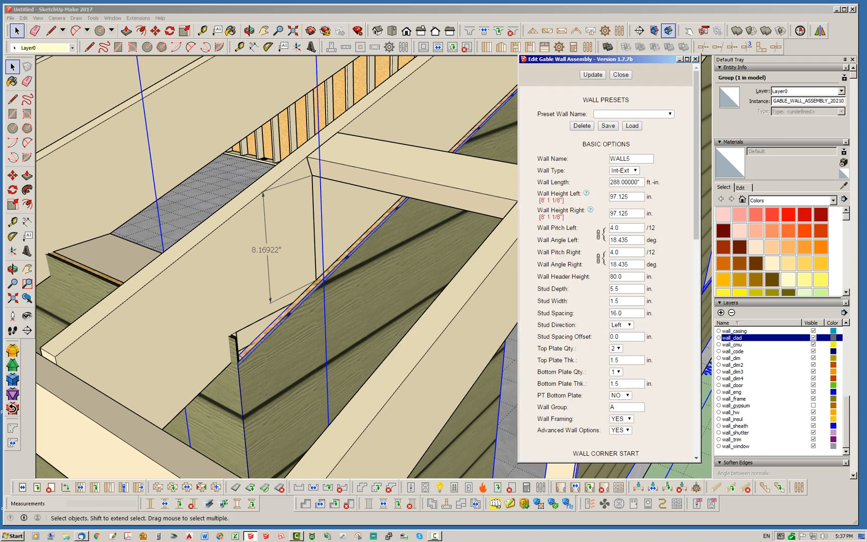
{"action": "scroll", "scroll_direction": "down", "scroll_amount": 3}
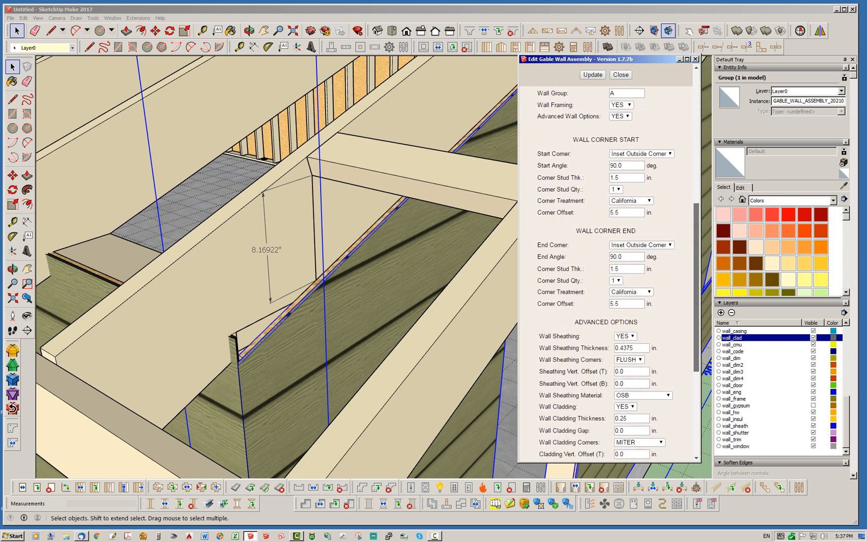
{"action": "scroll", "scroll_direction": "down", "scroll_amount": 3}
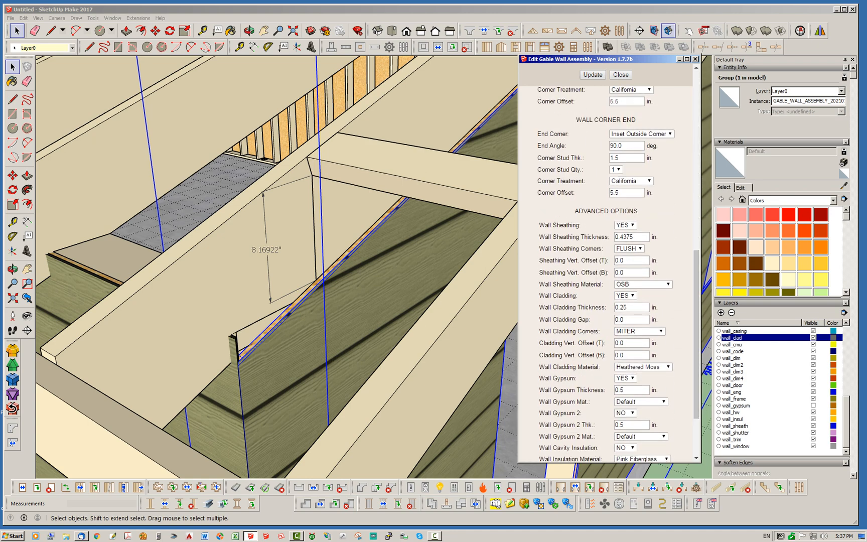
{"action": "left_click", "coordinate": [630, 260]}
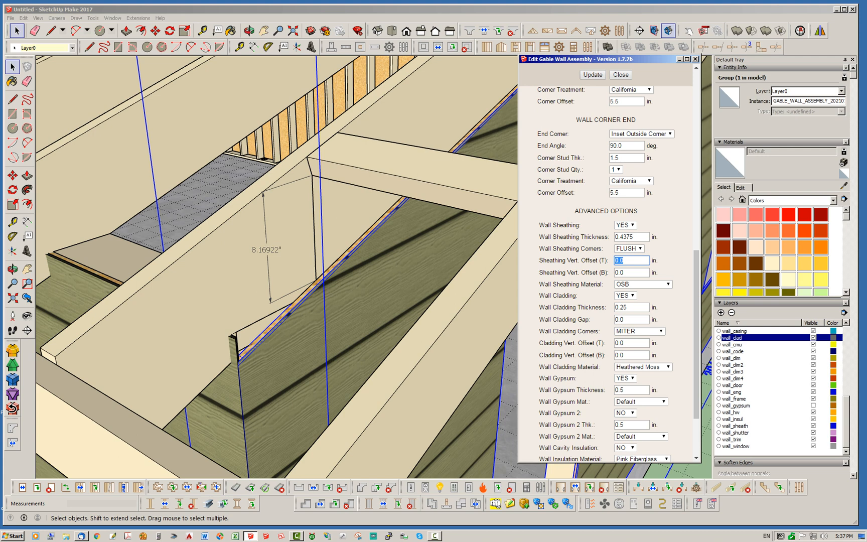
{"action": "type", "text": "8.16922"}
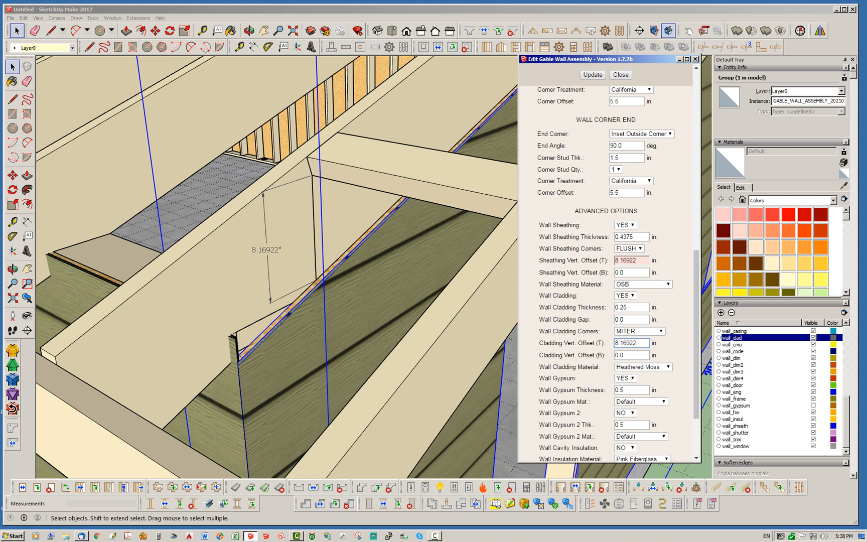
Step: Update the gable wall so its siding reaches the rafters, then close the settings
{"action": "left_click", "coordinate": [592, 74]}
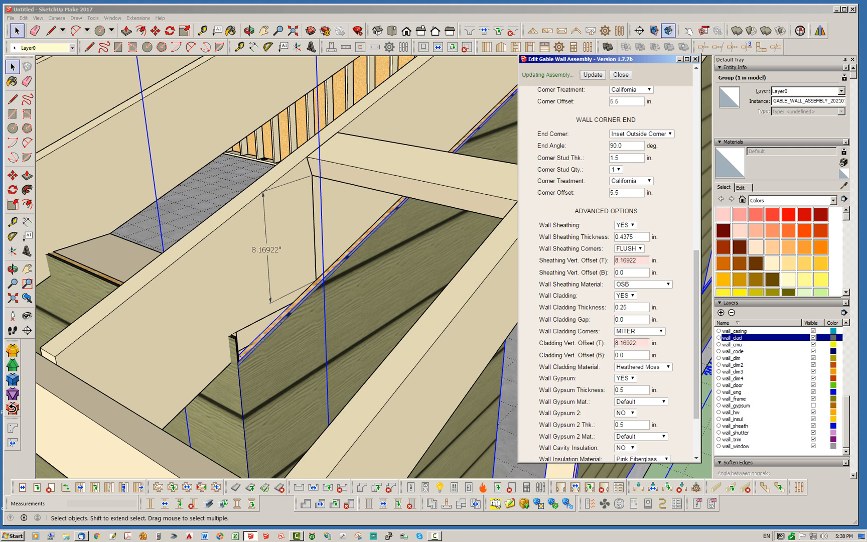
{"action": "left_click", "coordinate": [620, 75]}
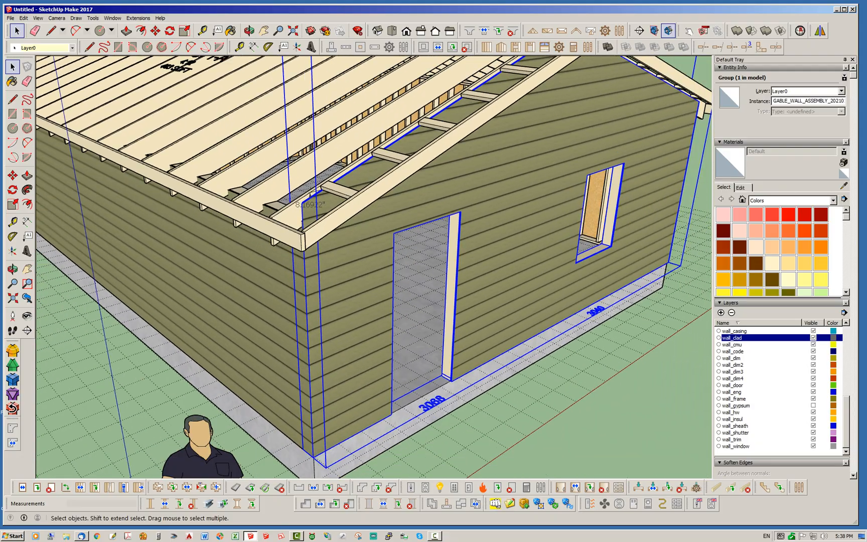
Step: Clear the selection and start a new gable wall assembly beside the house
{"action": "left_click", "coordinate": [12, 268]}
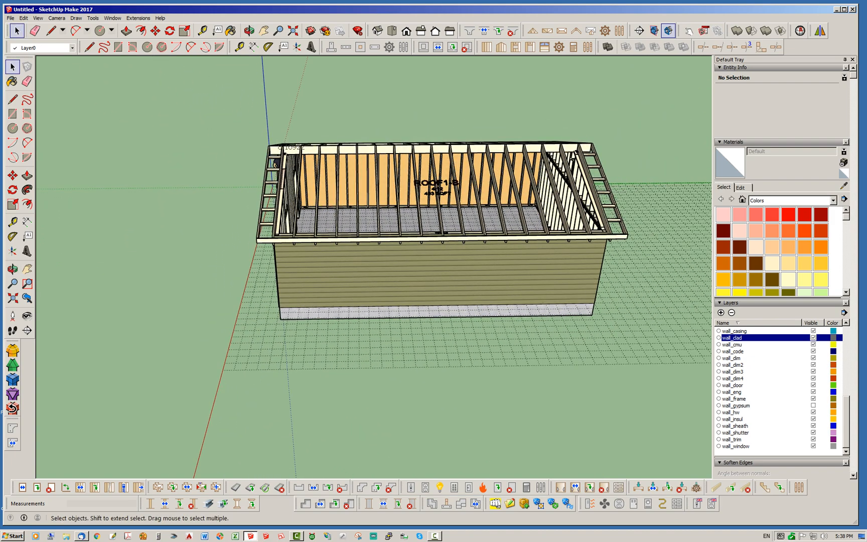
{"action": "left_click", "coordinate": [499, 47]}
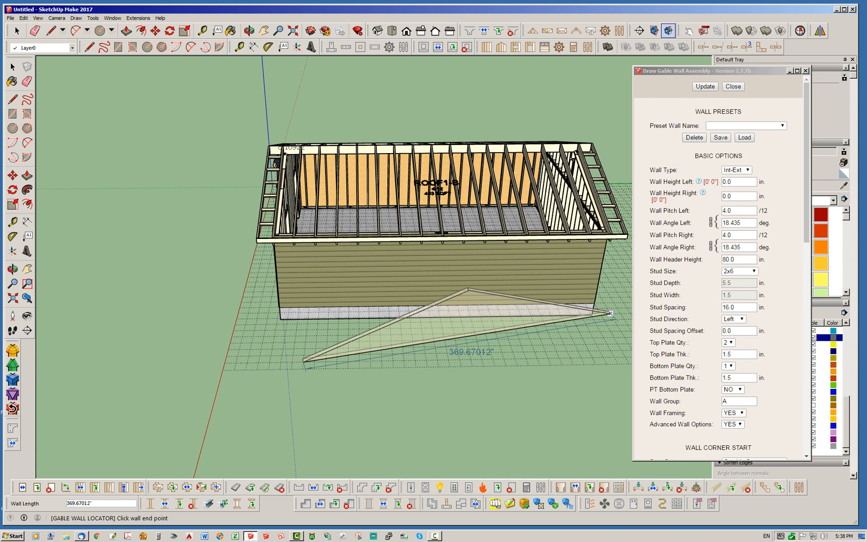
Step: Set left and right wall heights to 120 and place the wall end at 216 in
{"action": "left_click", "coordinate": [737, 181]}
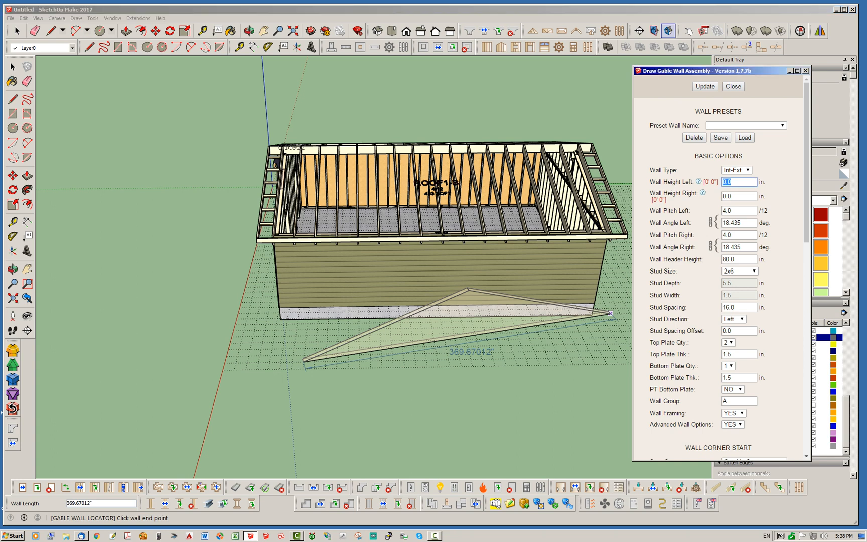
{"action": "type", "text": "120"}
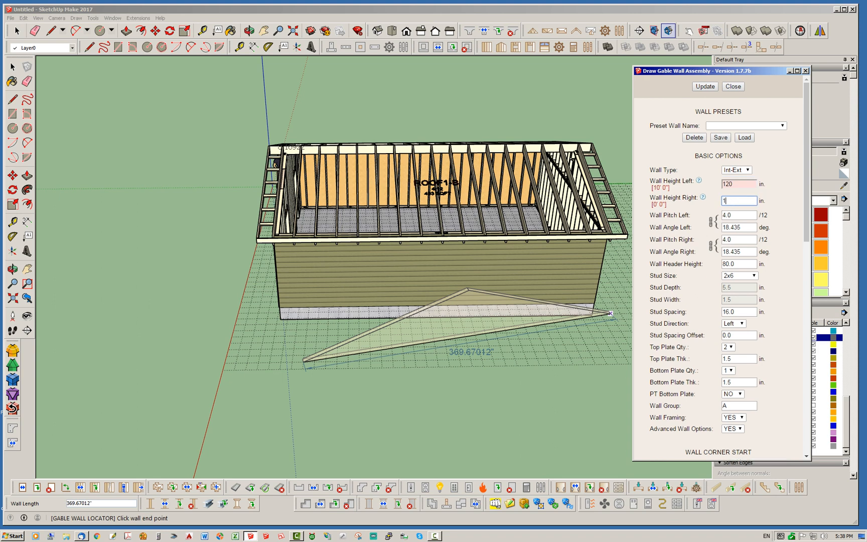
{"action": "type", "text": "120"}
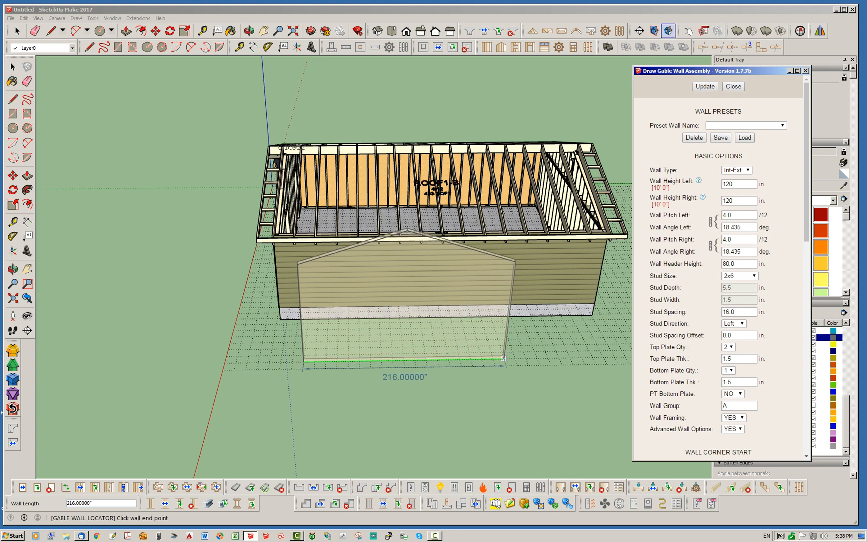
{"action": "left_click", "coordinate": [732, 86]}
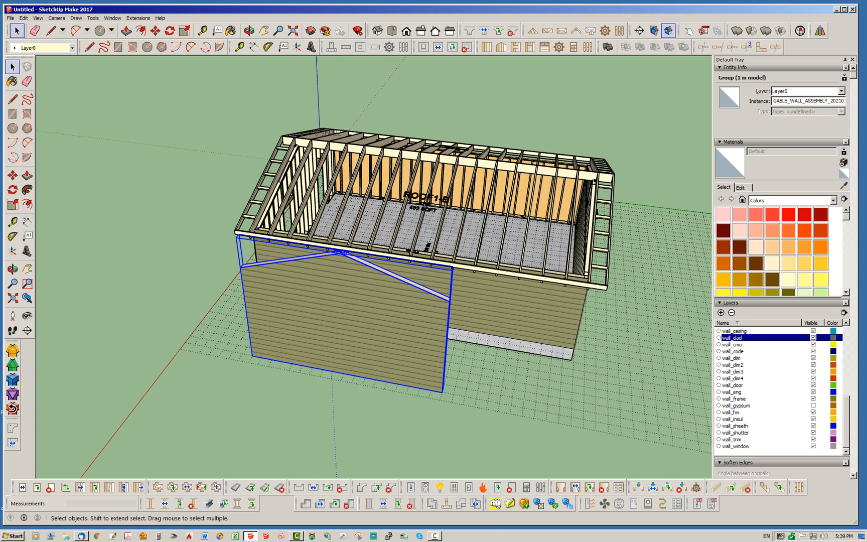
Step: Give the sample gable wall a steeper 6/12 left pitch in its edit settings
{"action": "left_click", "coordinate": [248, 30]}
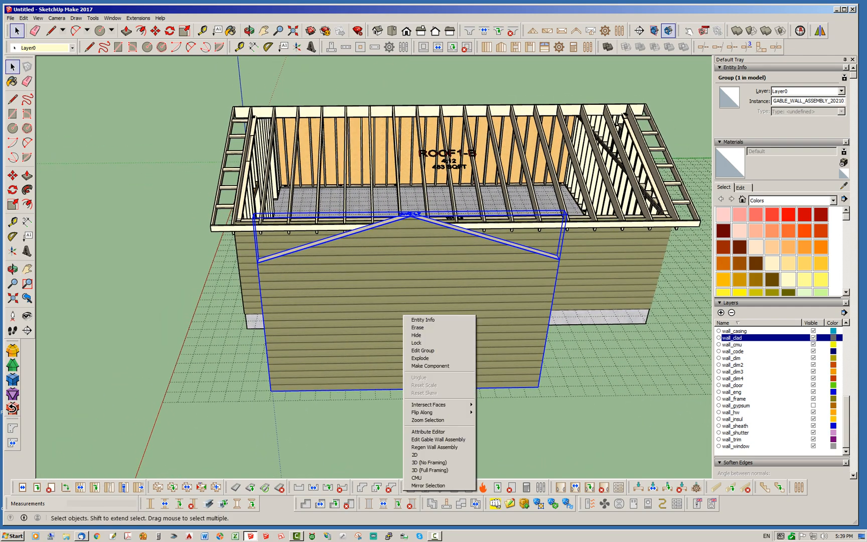
{"action": "mouse_move", "coordinate": [437, 440]}
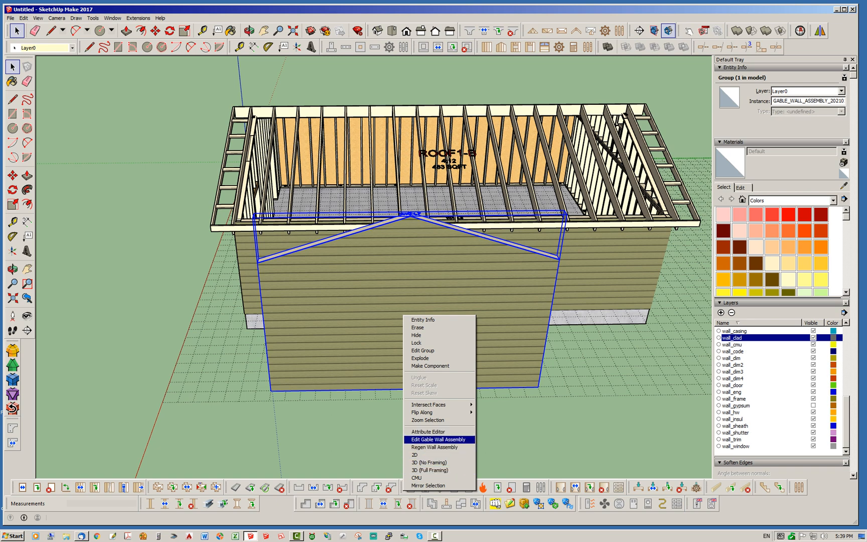
{"action": "left_click", "coordinate": [437, 439]}
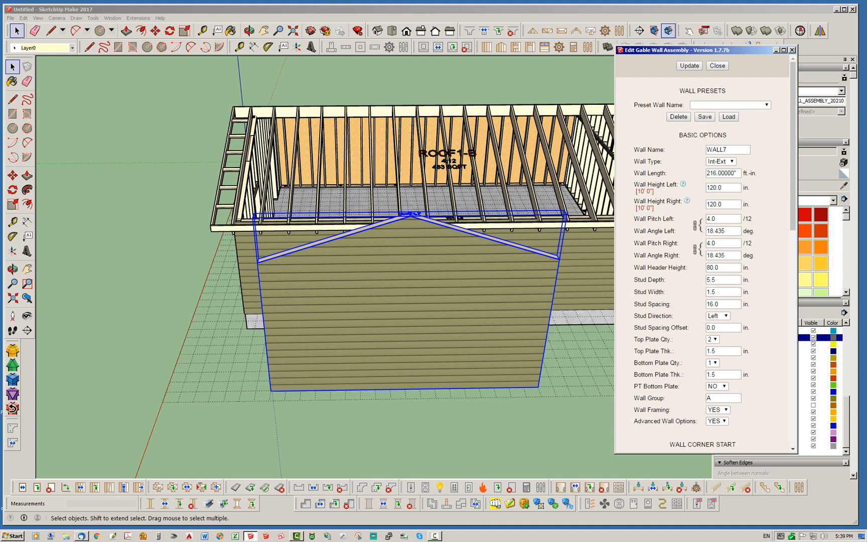
{"action": "left_click", "coordinate": [722, 219]}
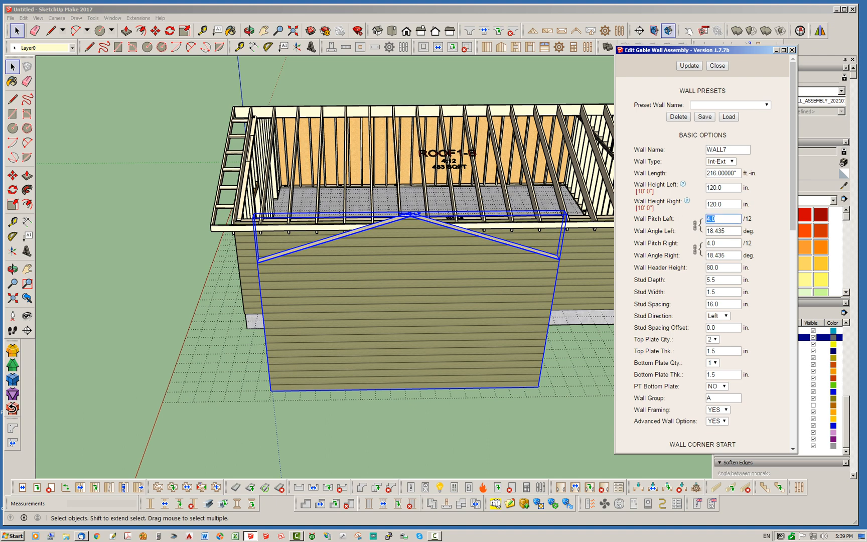
{"action": "type", "text": "6"}
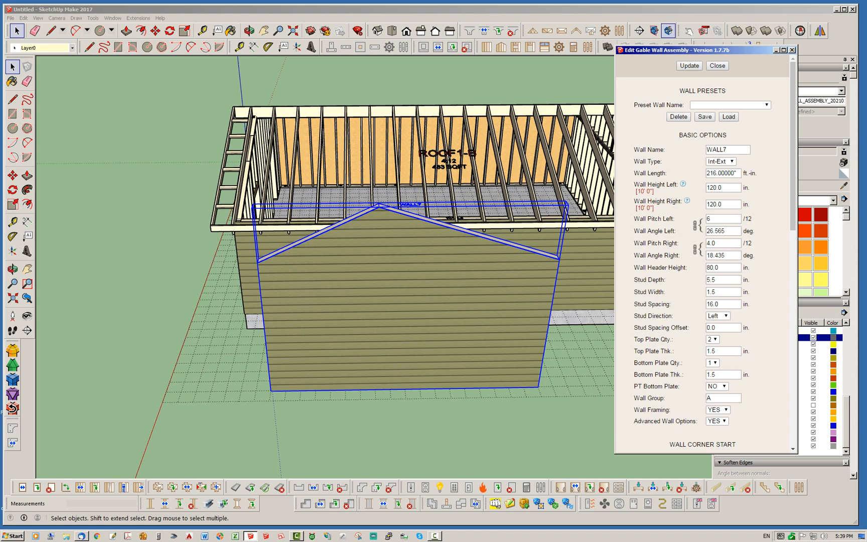
Step: Revise the left wall height to 144
{"action": "left_click", "coordinate": [249, 30]}
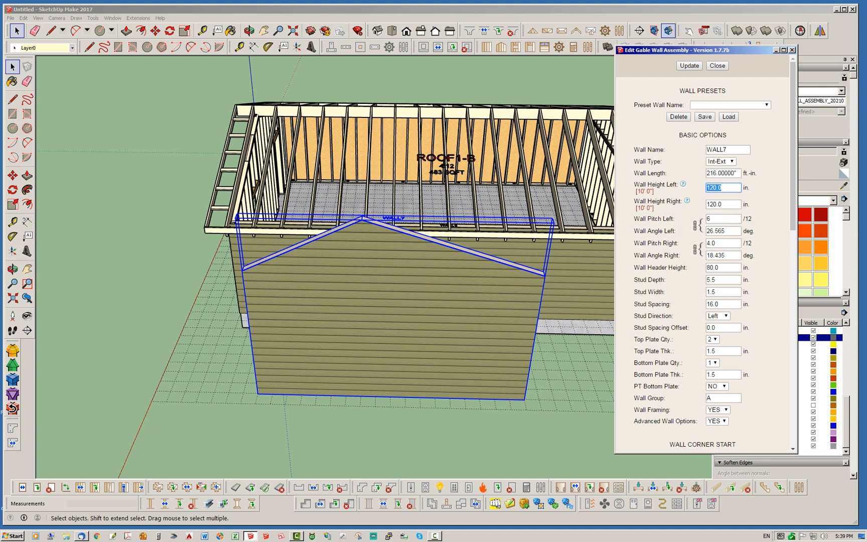
{"action": "type", "text": "1"}
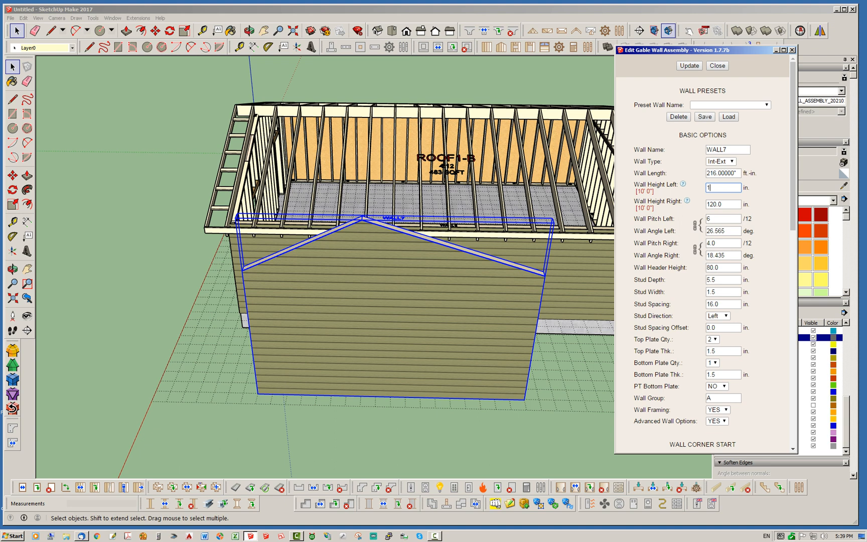
{"action": "type", "text": "144"}
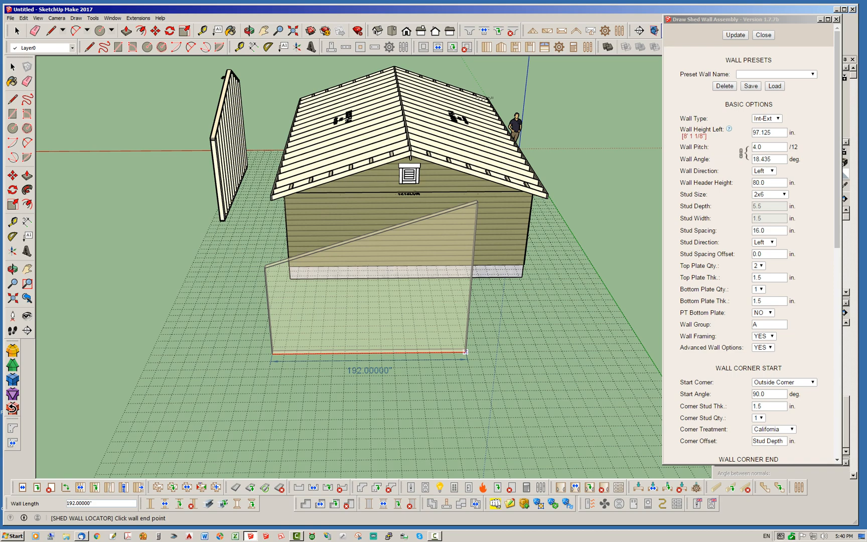
Step: Place the end point of a 192 in shed wall in front of the house
{"action": "left_click", "coordinate": [762, 34]}
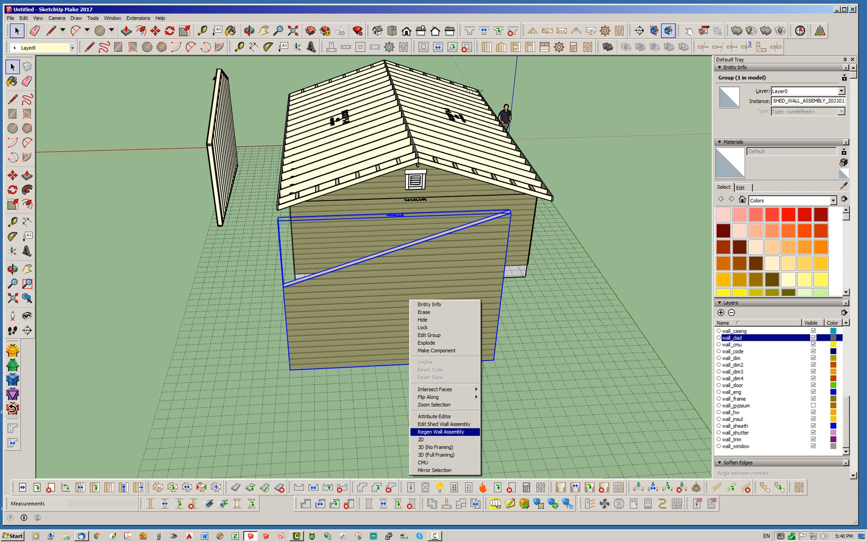
Step: Change the shed wall's direction from Left to Right so its slope rises the other way
{"action": "left_click", "coordinate": [436, 424]}
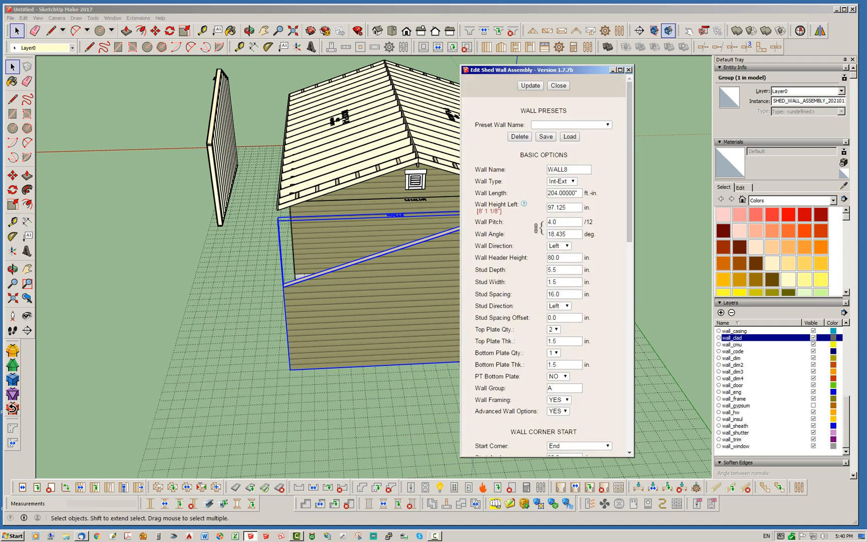
{"action": "left_click", "coordinate": [557, 246]}
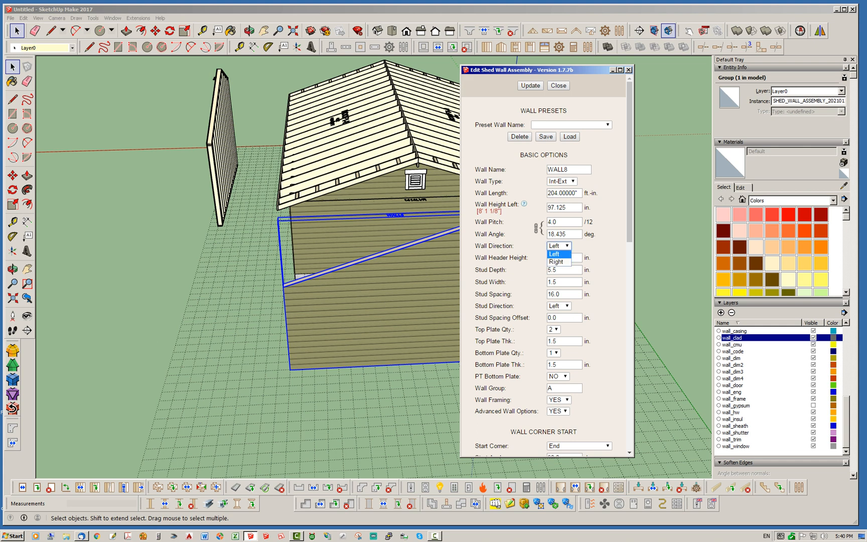
{"action": "left_click", "coordinate": [557, 262]}
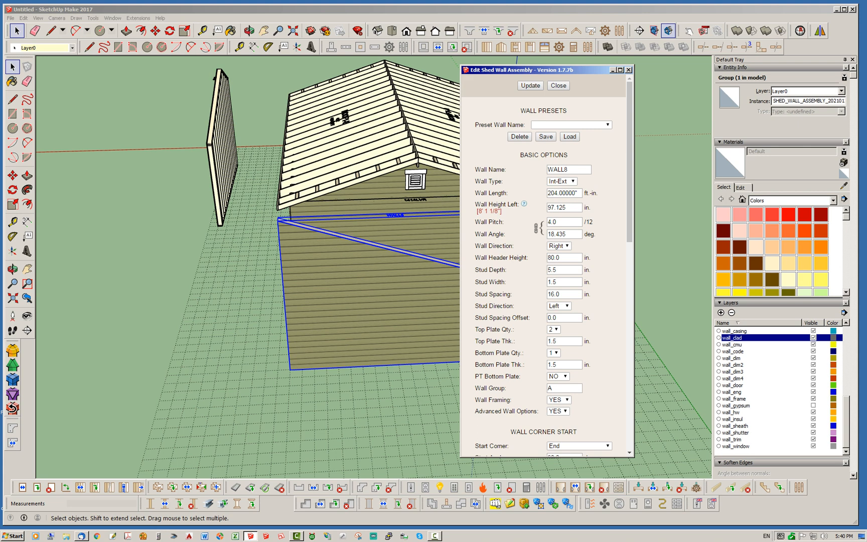
{"action": "left_click_drag", "start_coordinate": [544, 70], "coordinate": [666, 89]}
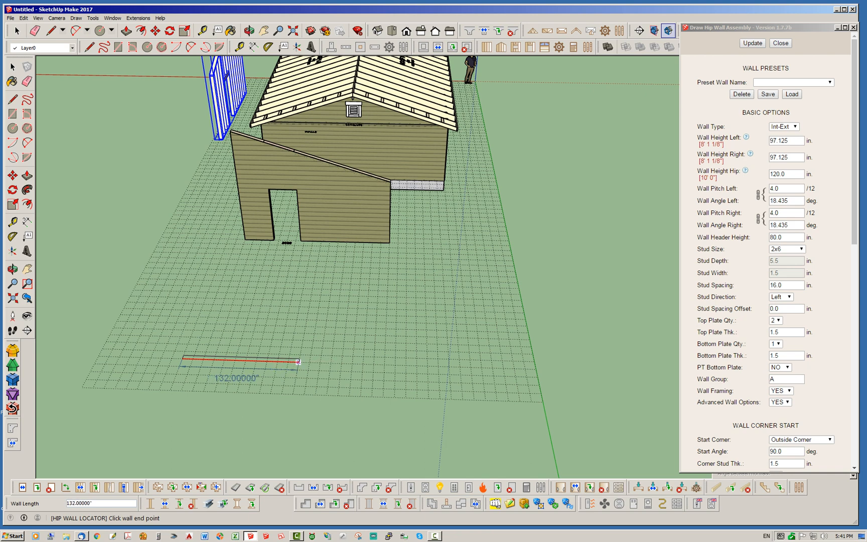
Step: Place the end point of a 132 in hip wall on the ground
{"action": "left_click", "coordinate": [364, 363]}
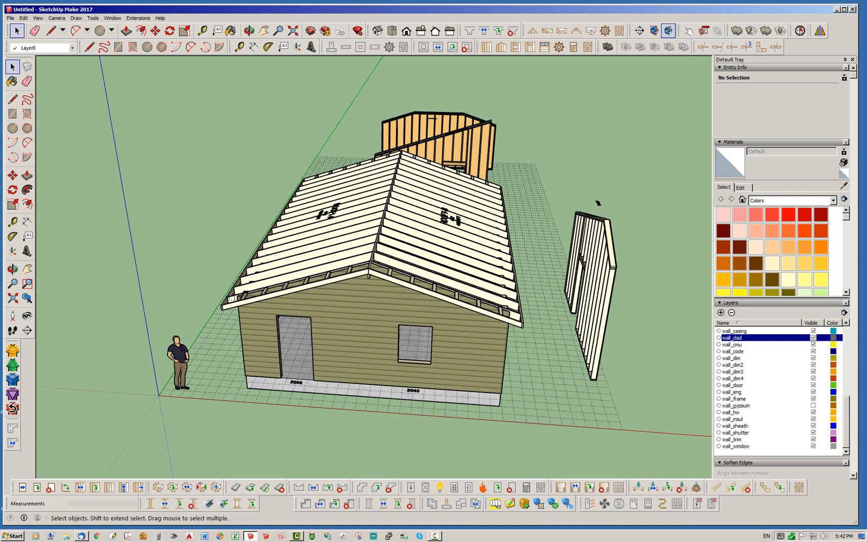
Step: Finish the framed hip wall so all three sample walls stand around the house
{"action": "left_click", "coordinate": [500, 47]}
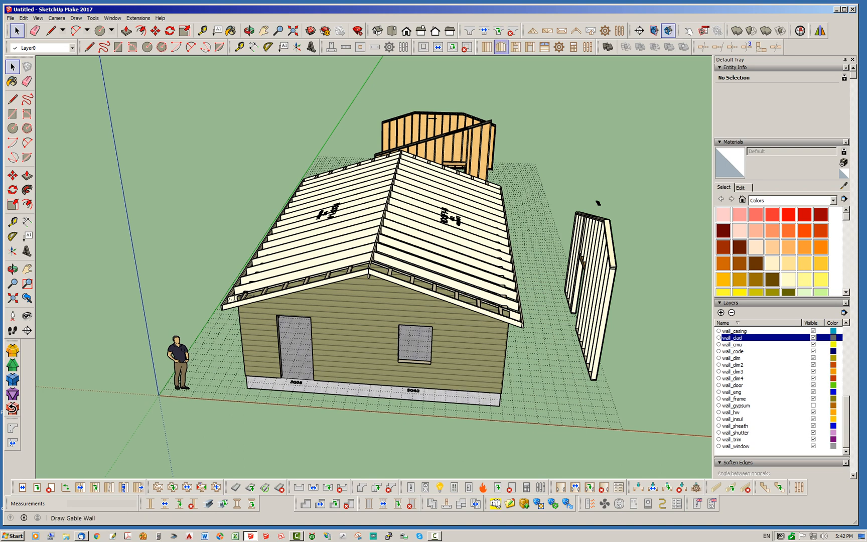